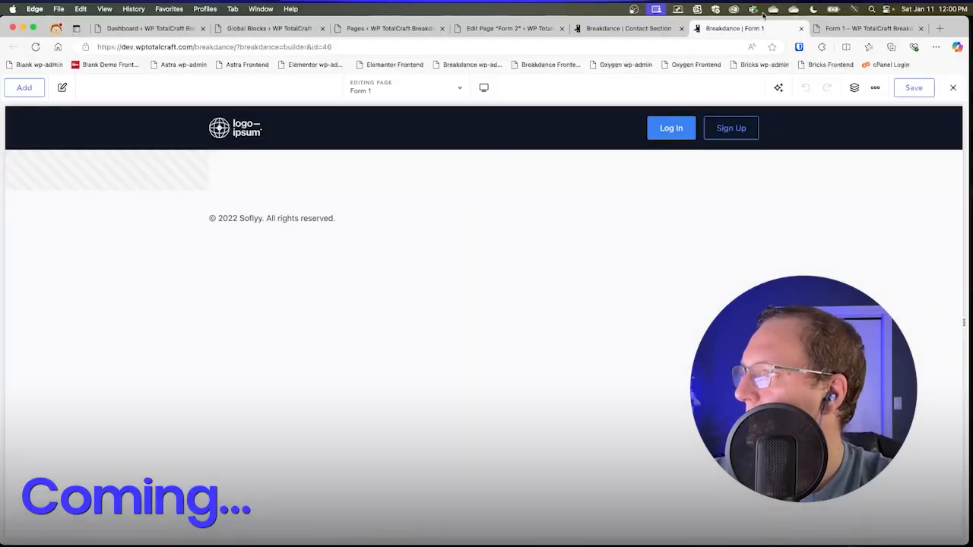
- Switch to the browser tab with Form 1 open in the Elementor editor
click(867, 28)
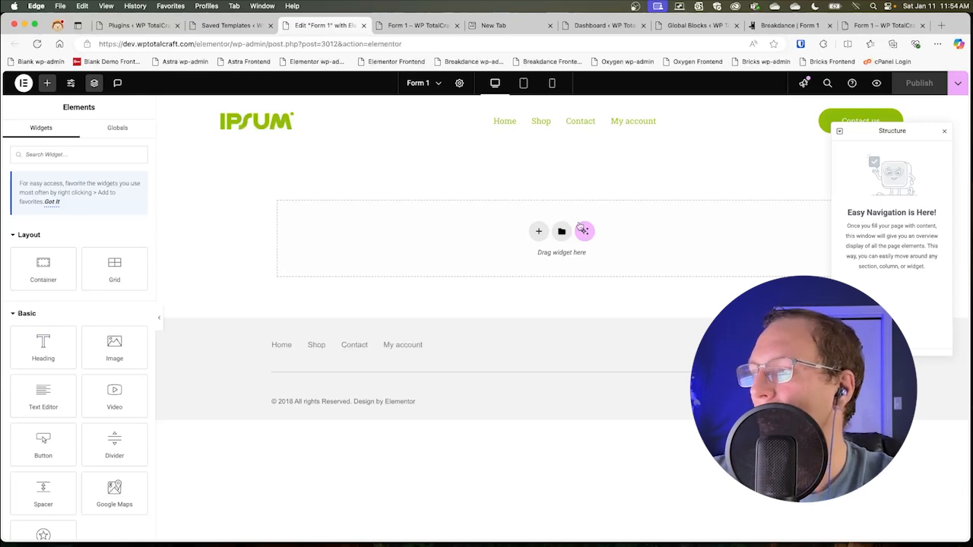
- Insert the green Let's work together contact block from the template library into Form 1
click(561, 231)
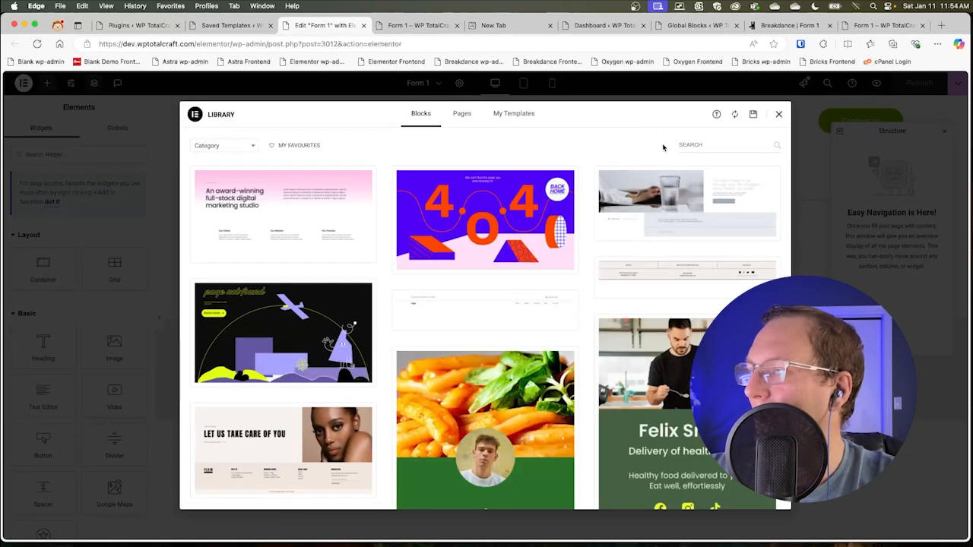
text(cont)
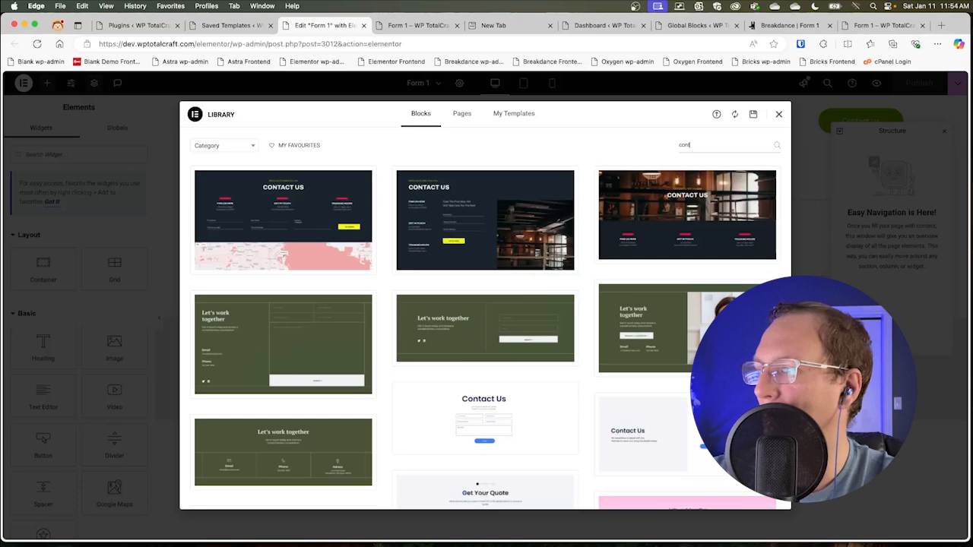
mouse_move(484, 326)
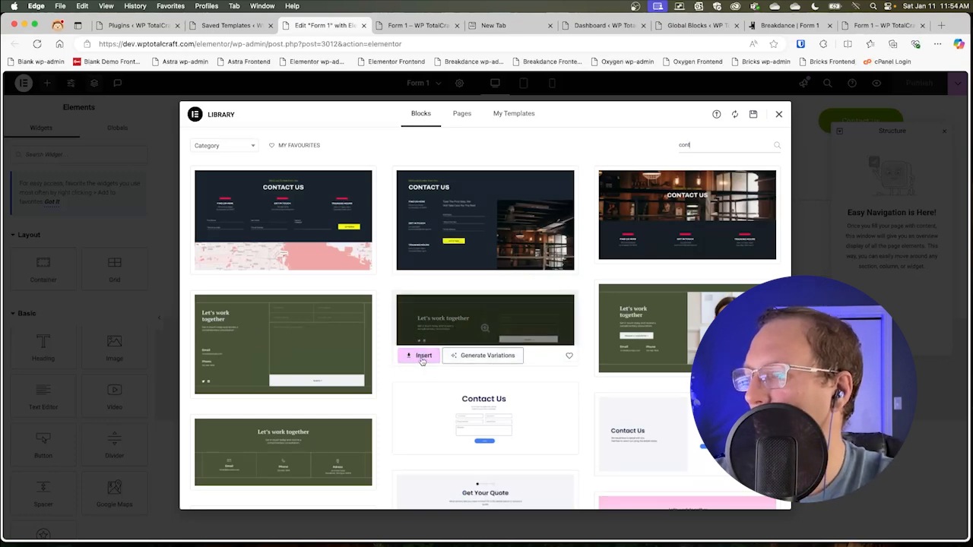
click(423, 355)
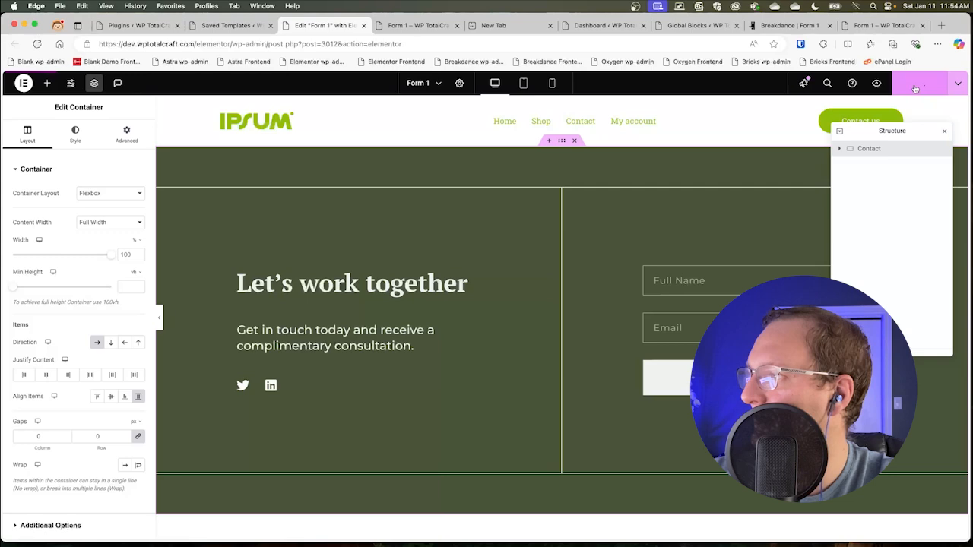
- Save the inserted container to the library as a template named 'contact form'
right_click(868, 149)
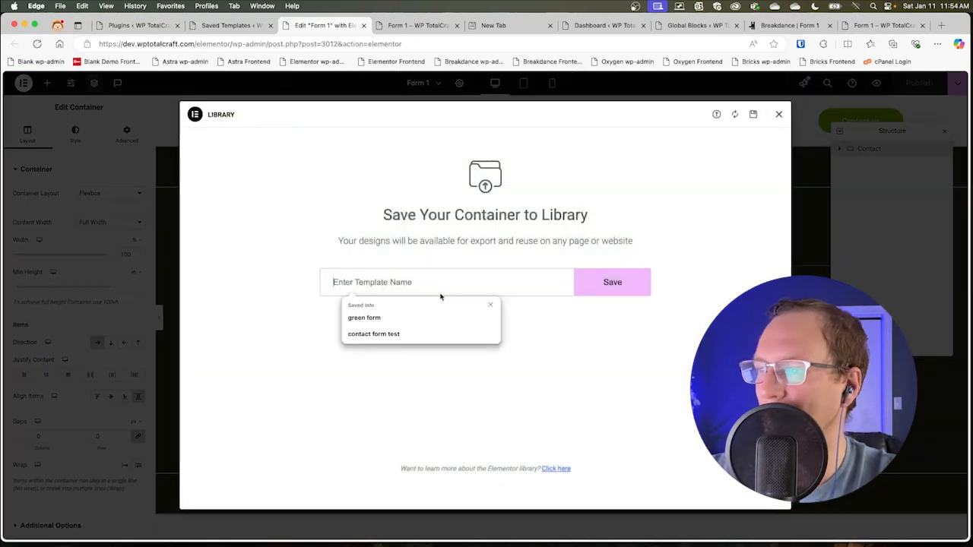
click(373, 333)
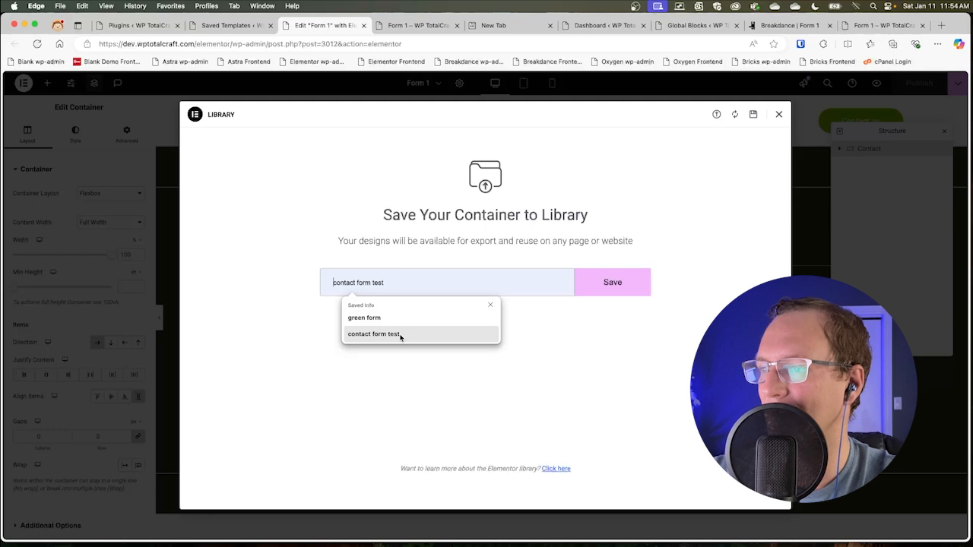
click(373, 334)
text(contact form)
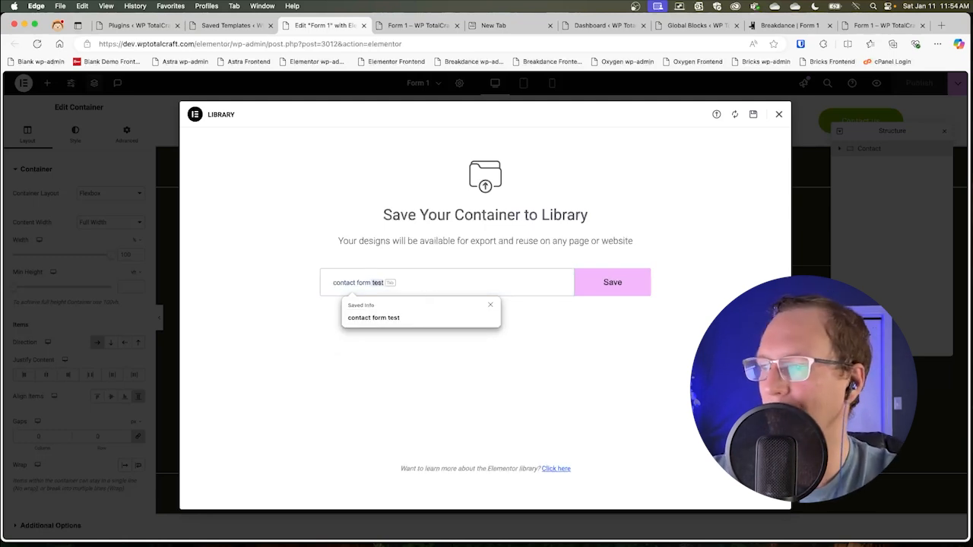
click(612, 282)
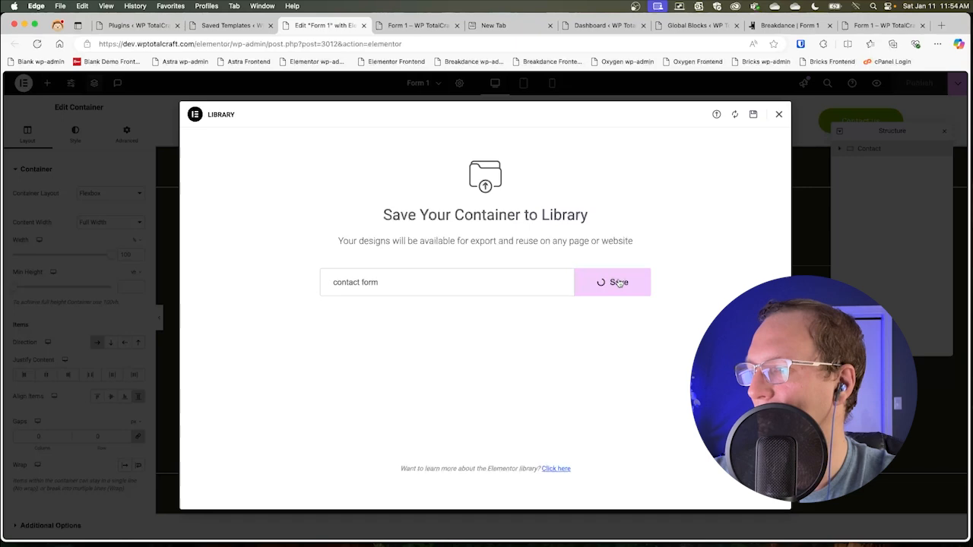
click(612, 282)
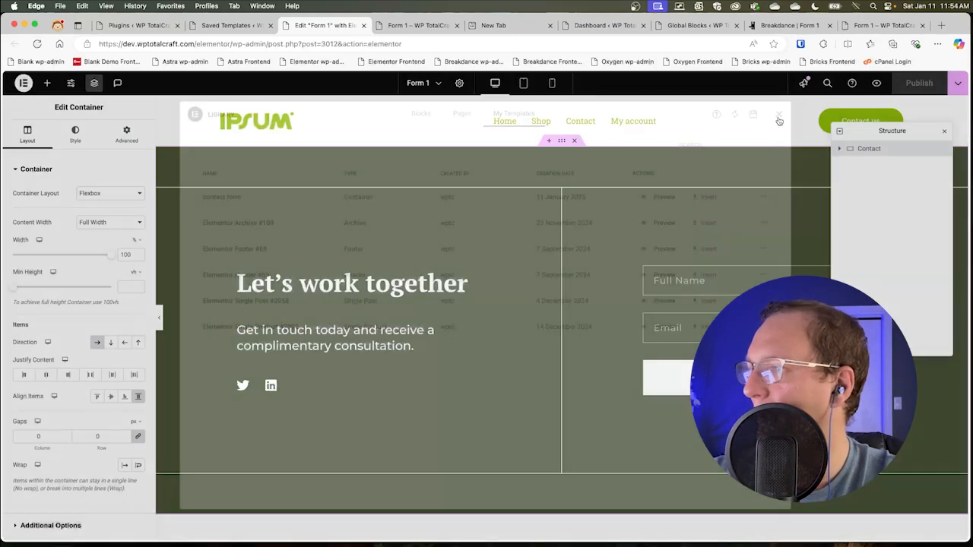
click(779, 114)
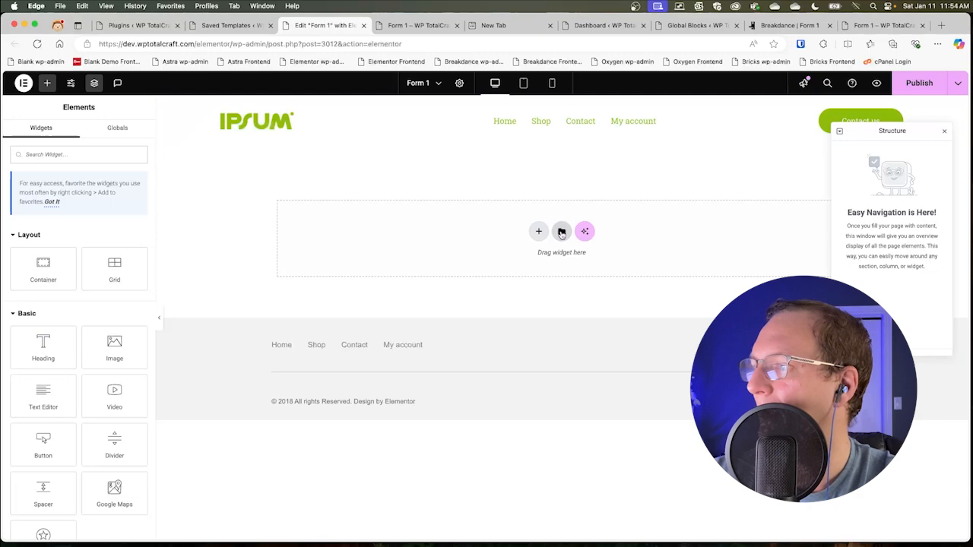
- Insert the saved 'contact form' template into Form 1, applying its container settings
click(561, 231)
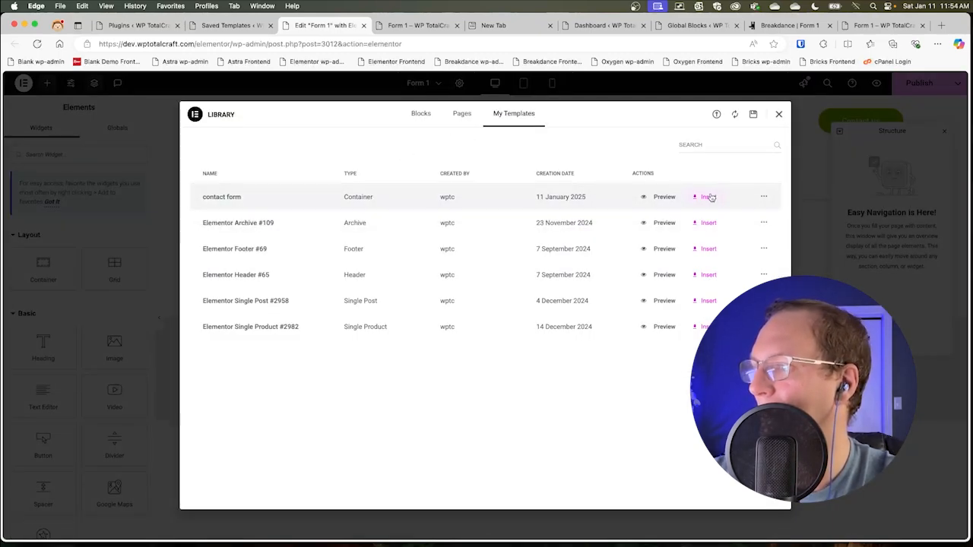
click(707, 196)
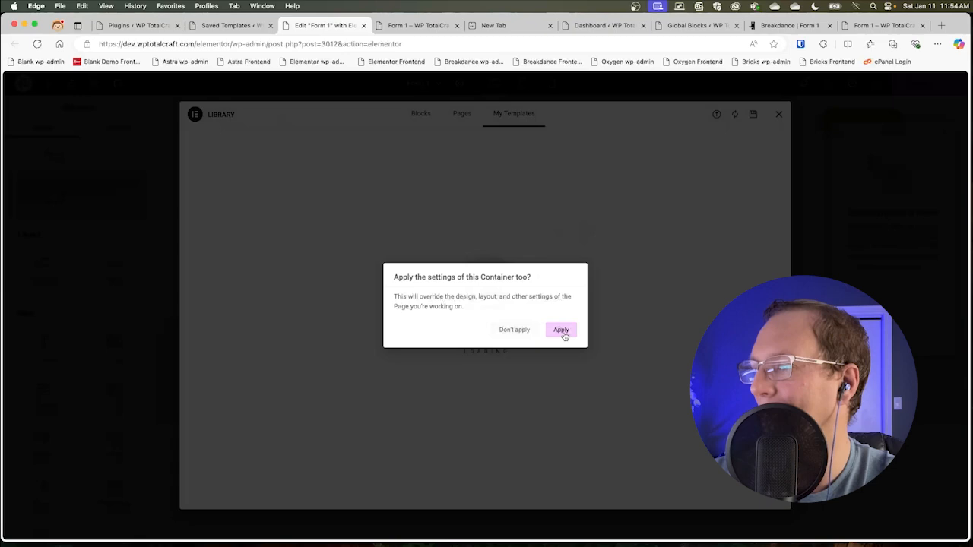
click(561, 329)
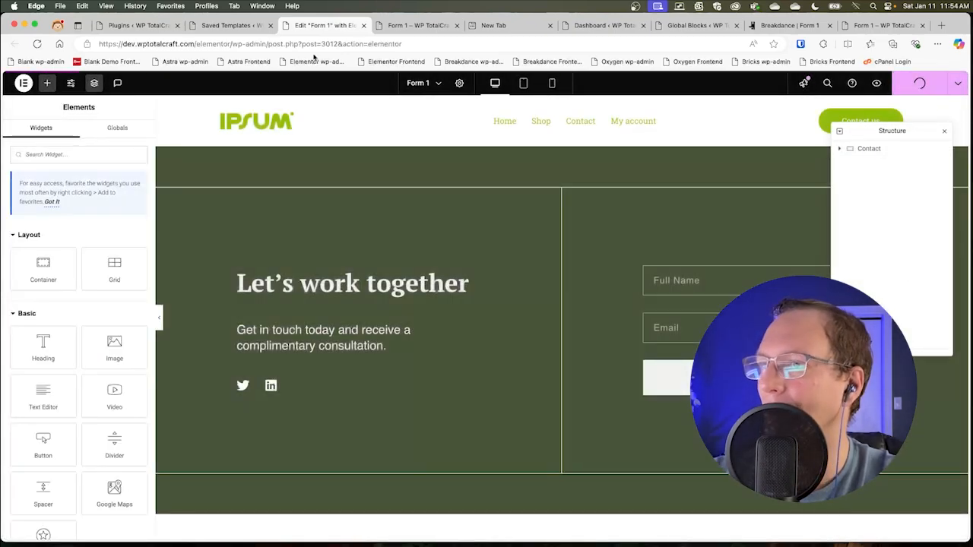
- Check the Saved Templates list and view the live Form 1 page with the green block
click(228, 25)
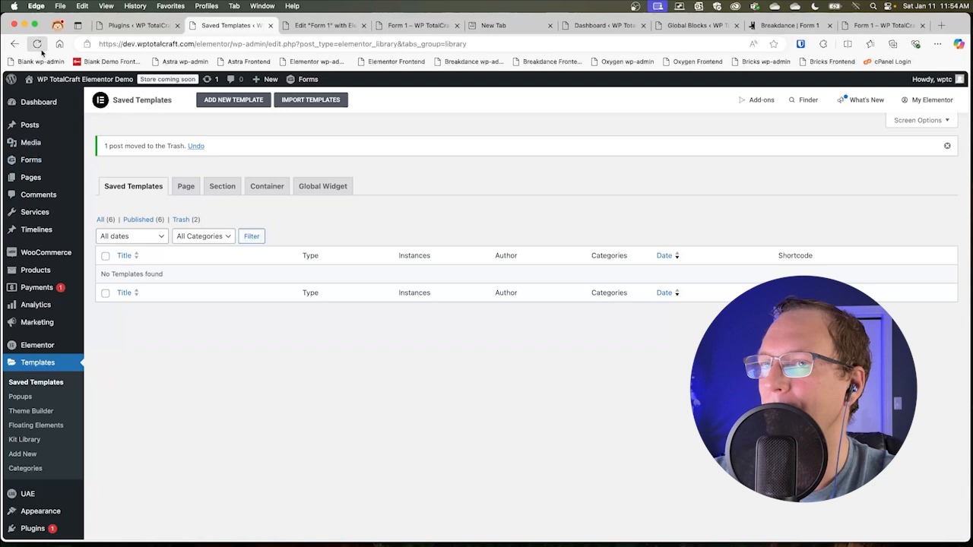
click(37, 43)
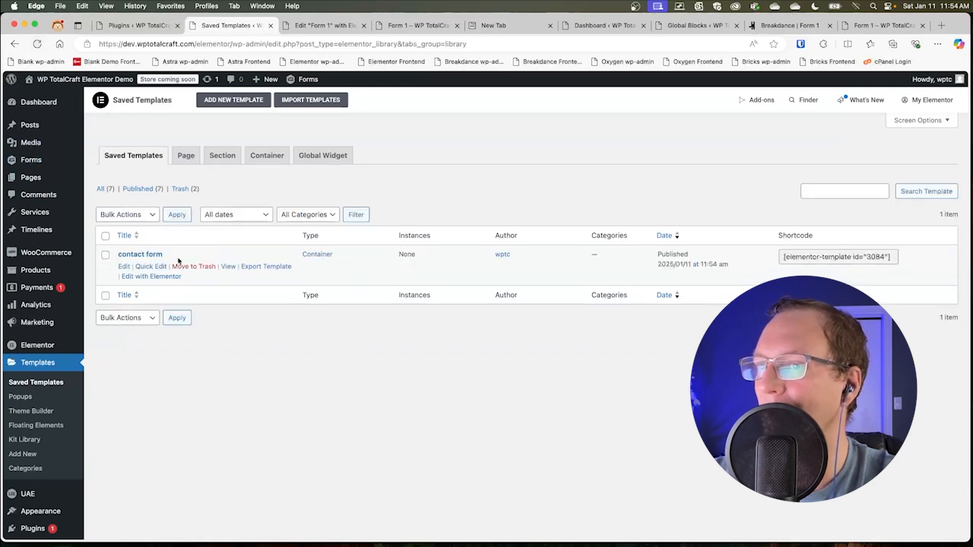
mouse_move(297, 253)
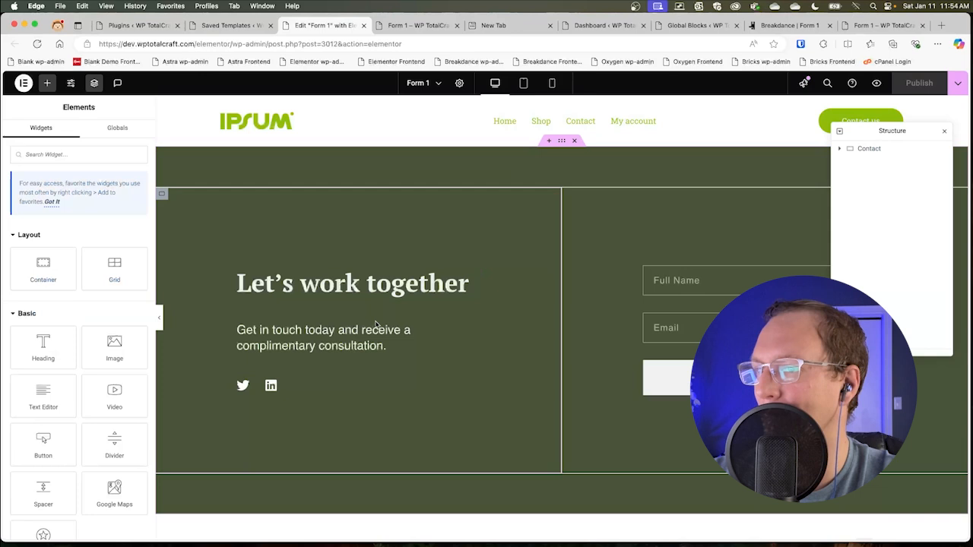
click(417, 25)
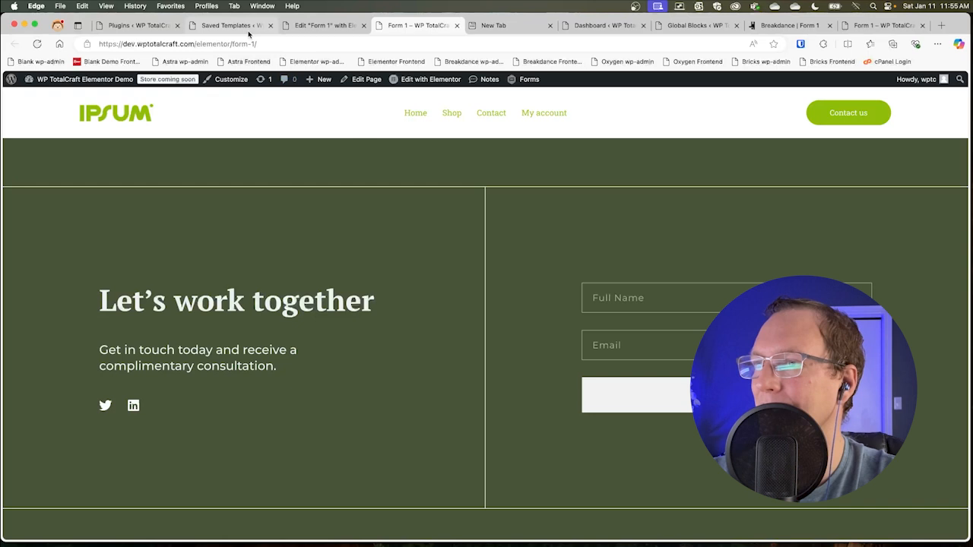
- Edit the 'contact form' template and add a Textarea field to its form
click(228, 25)
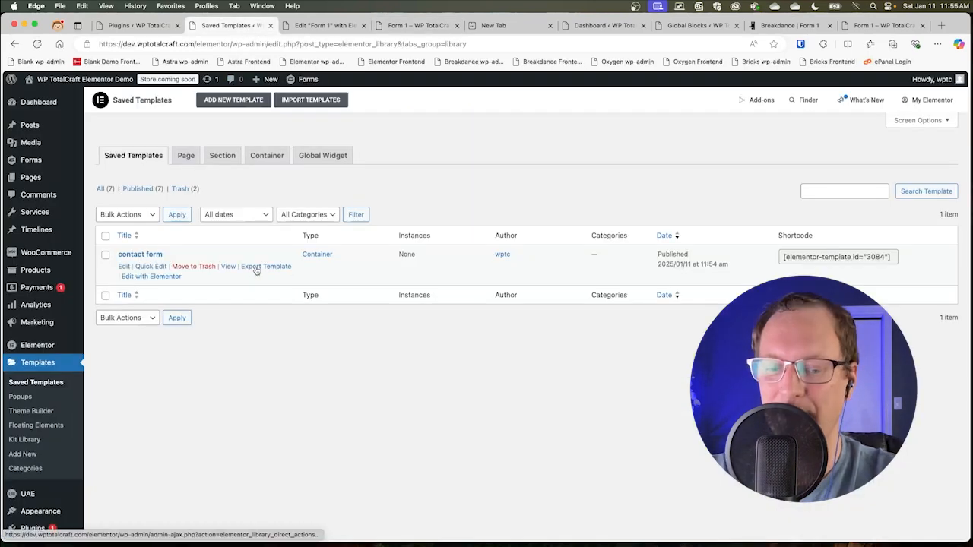
click(266, 266)
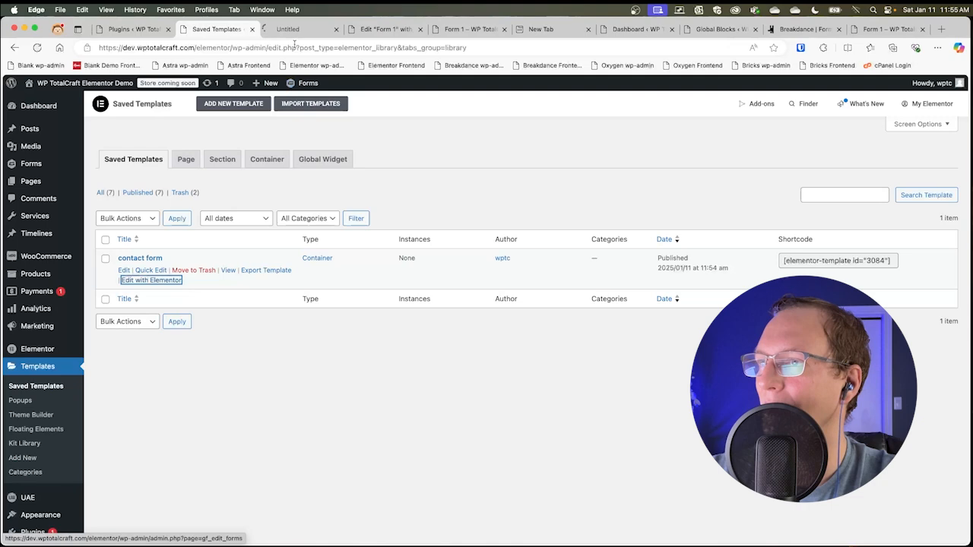
click(150, 280)
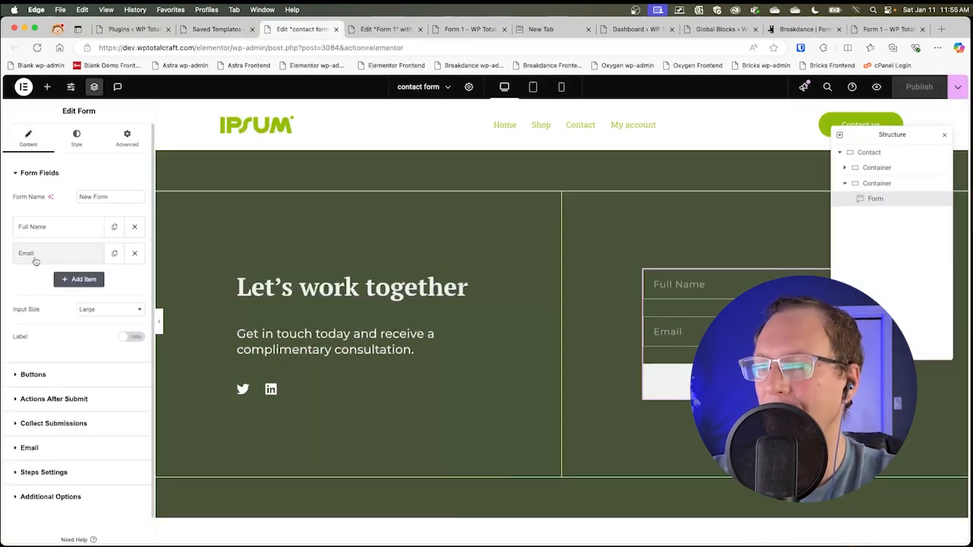
click(78, 279)
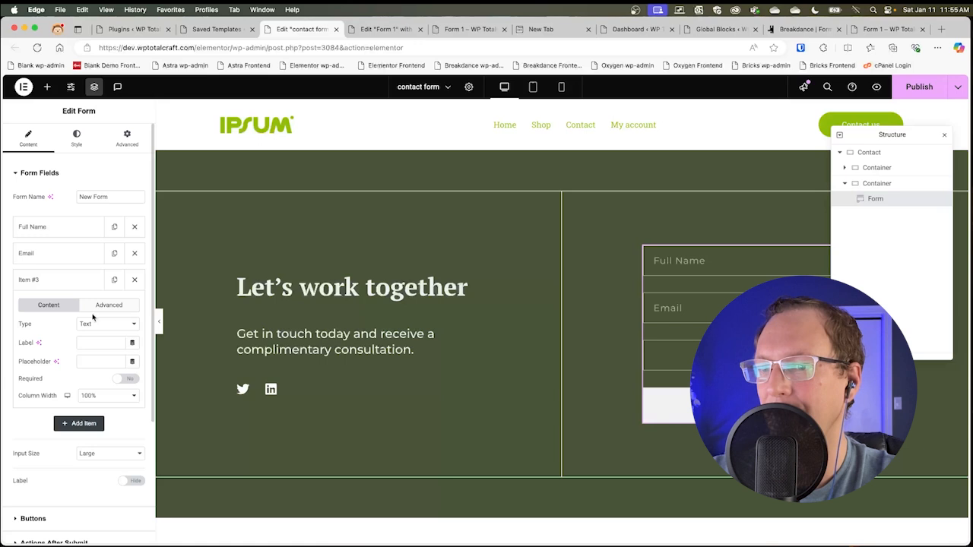
click(106, 323)
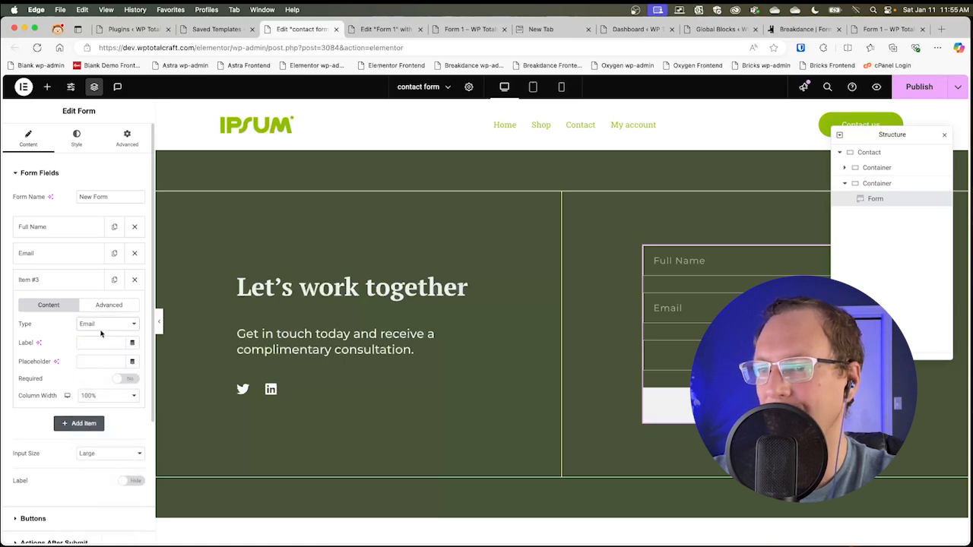
- Label the new field Message with placeholder 'Your message' and publish the template
click(107, 323)
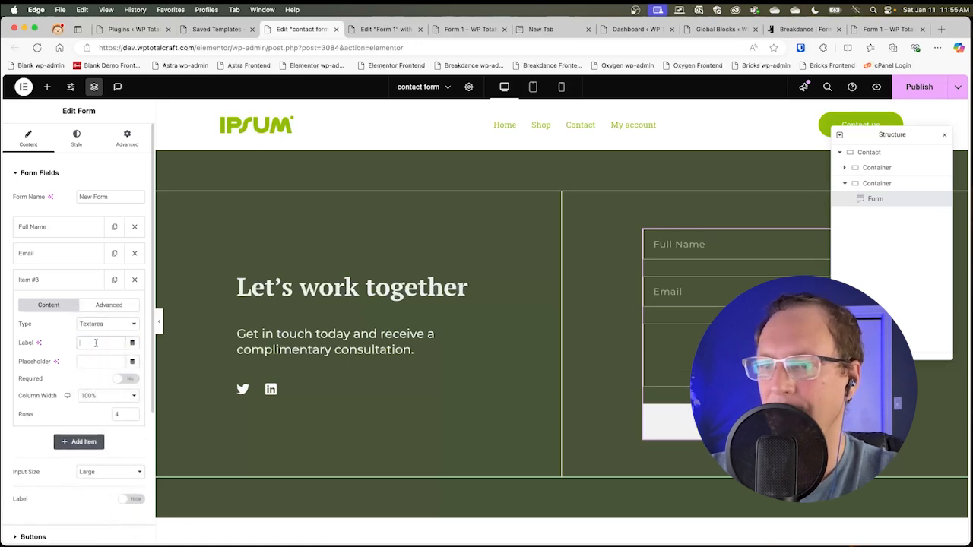
text(Message)
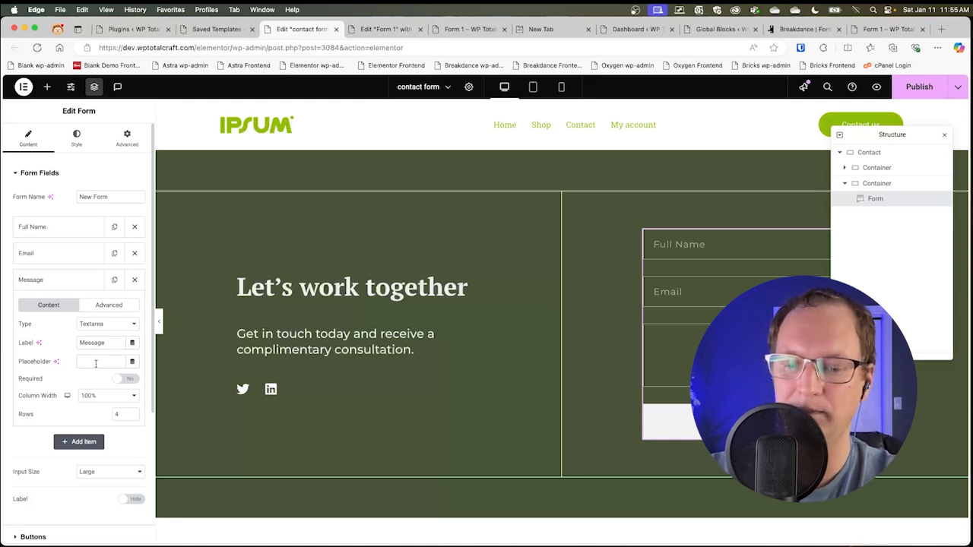
text(Your message)
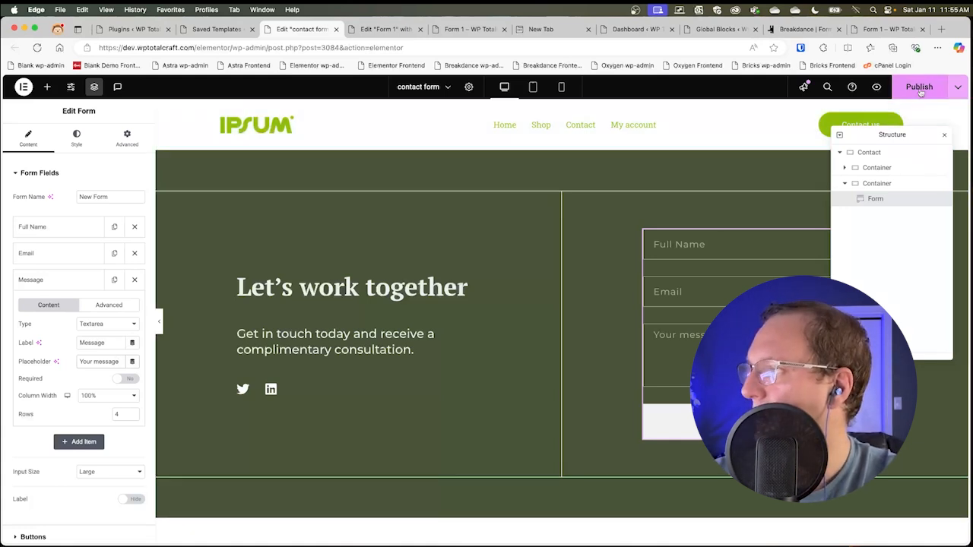
click(919, 86)
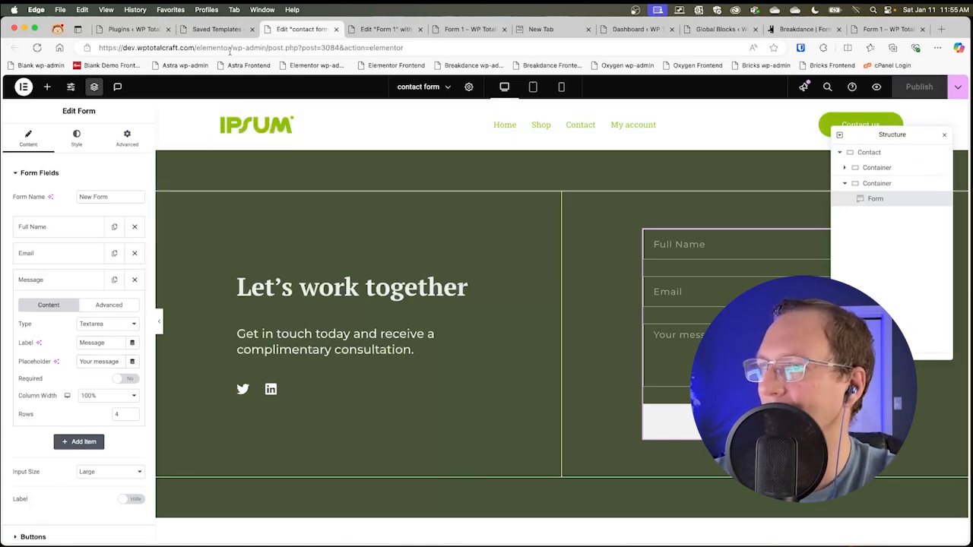
mouse_move(384, 29)
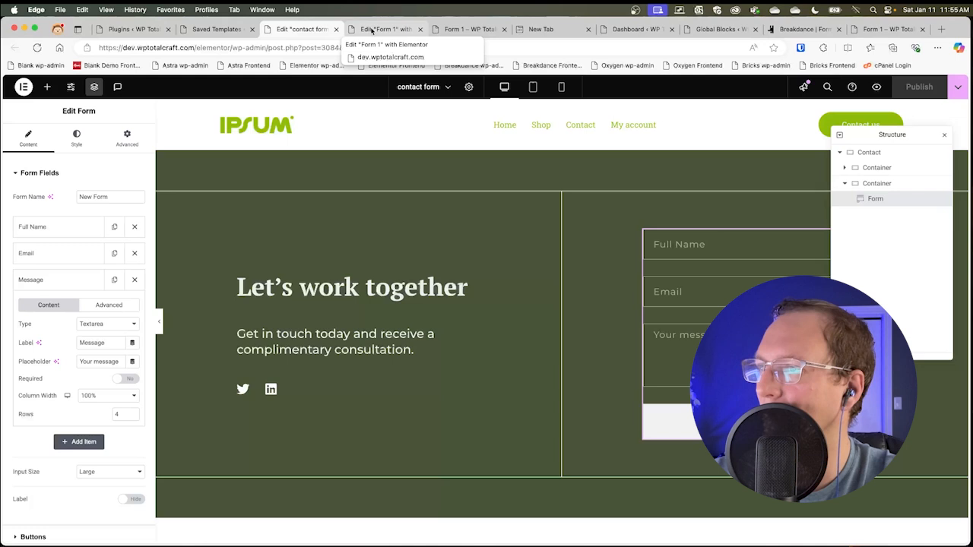
mouse_move(460, 29)
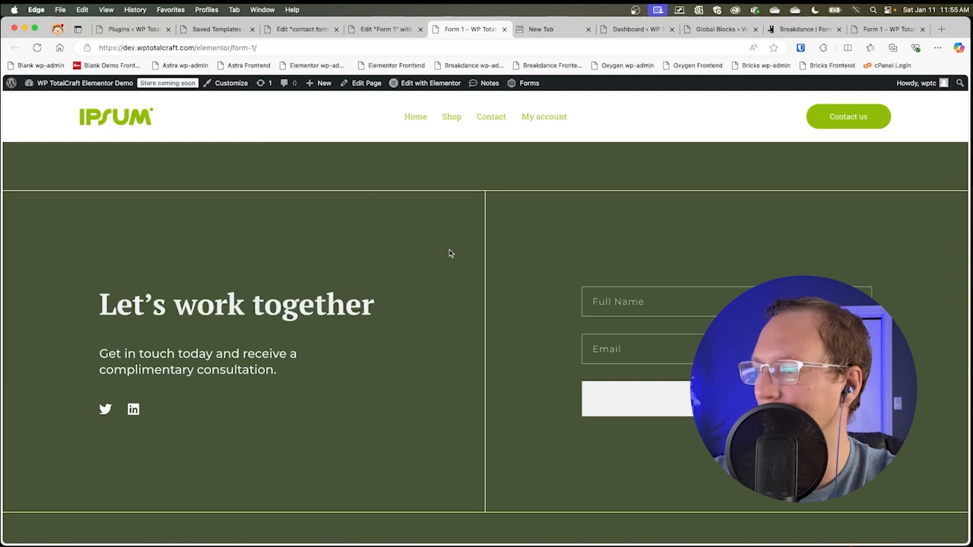
mouse_move(618, 256)
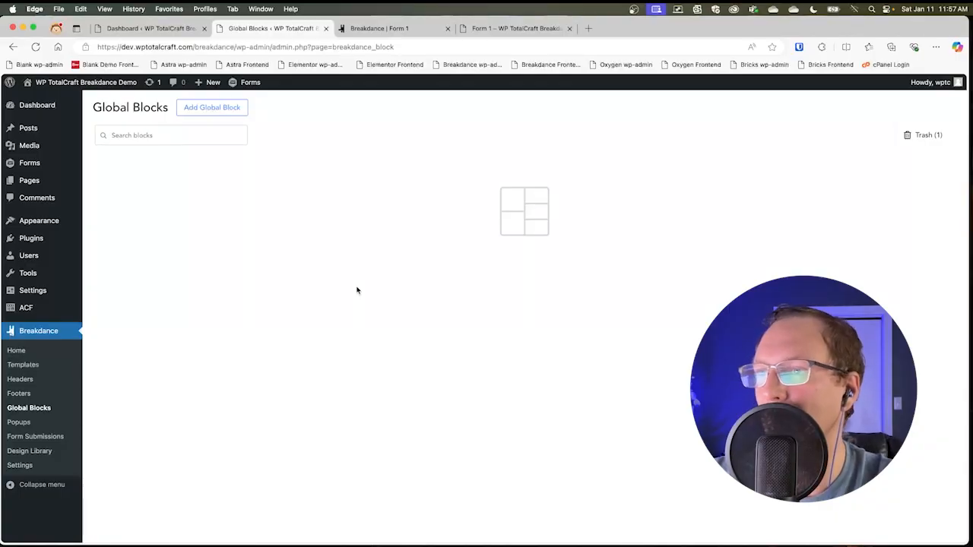
mouse_move(150, 256)
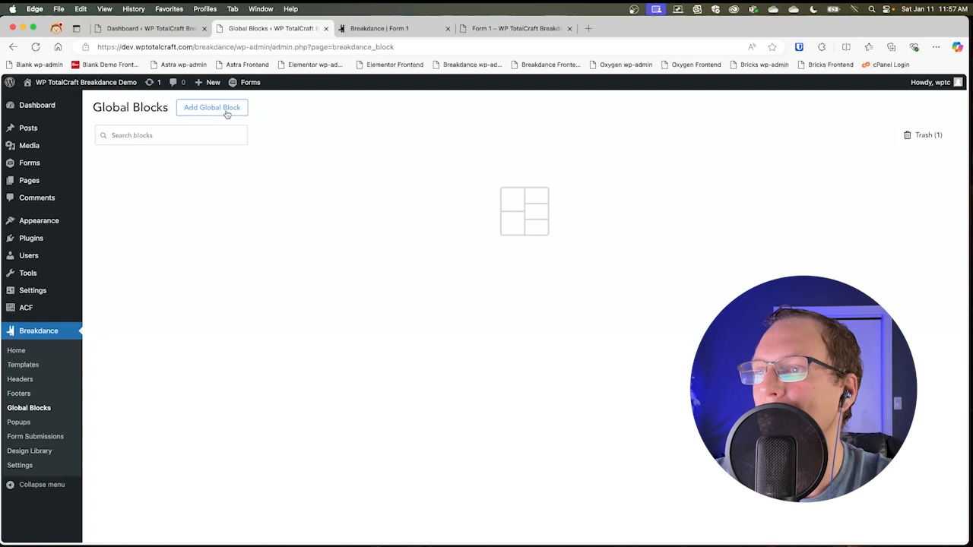
- Create a global block titled 'Contact Section' and open it for editing in Breakdance
click(212, 107)
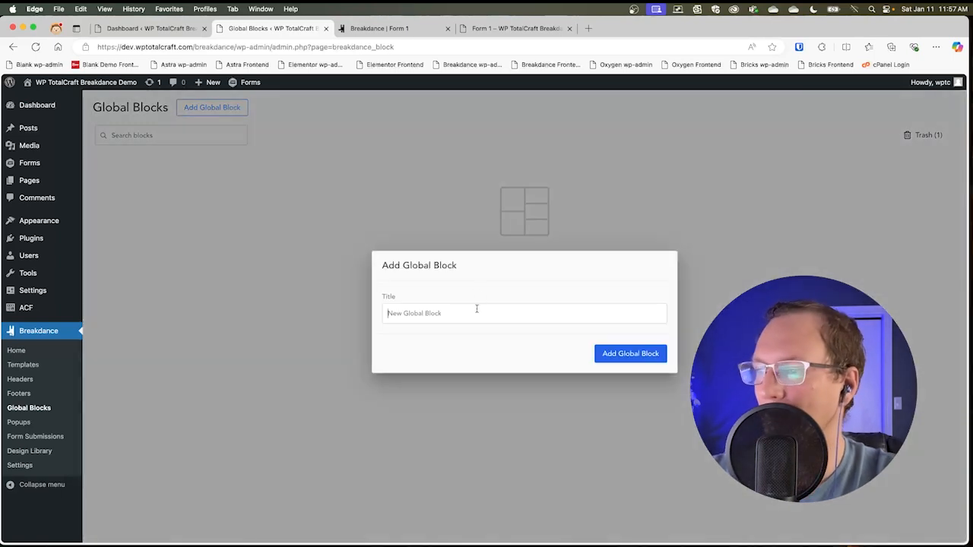
text(Contac)
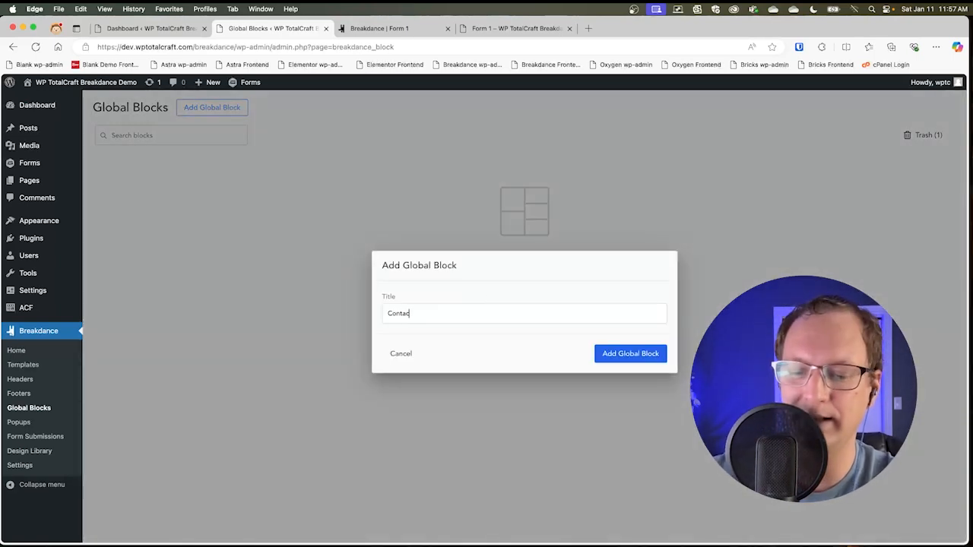
text(t Section)
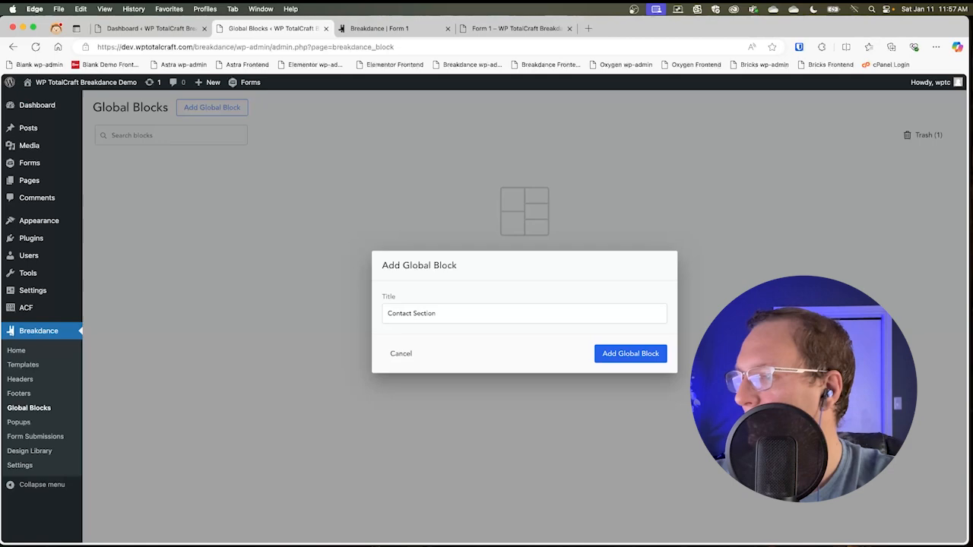
click(630, 354)
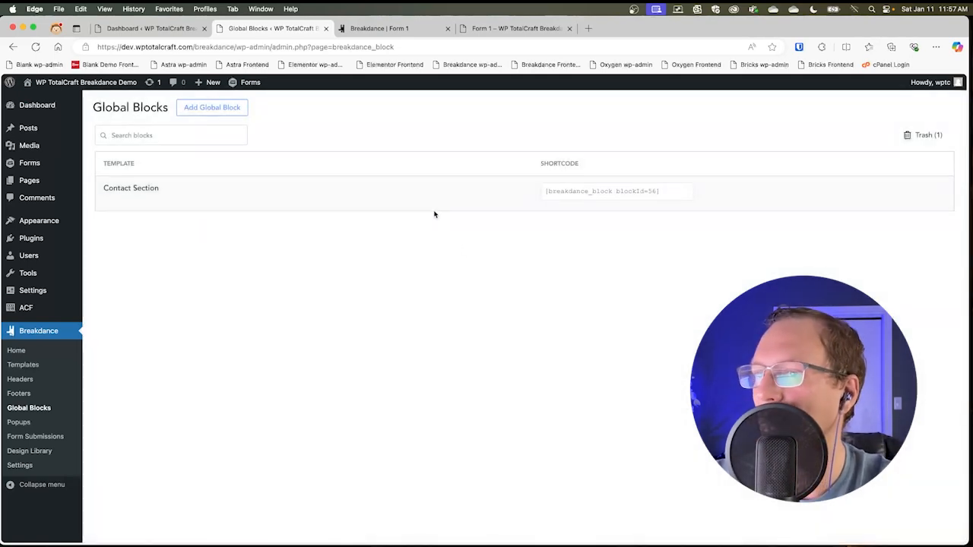
mouse_move(131, 187)
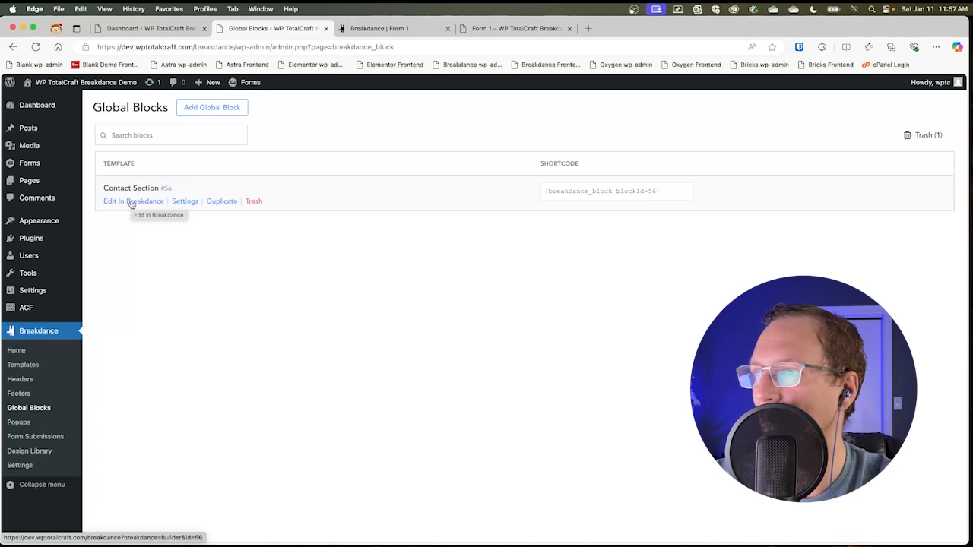
click(133, 200)
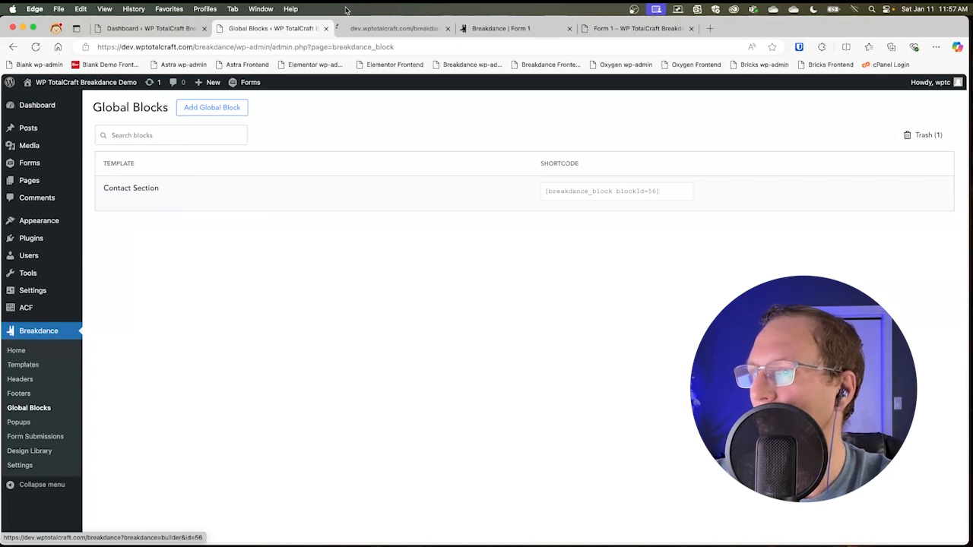
- Add the Register Form section from the design library to the Contact Section block
click(131, 188)
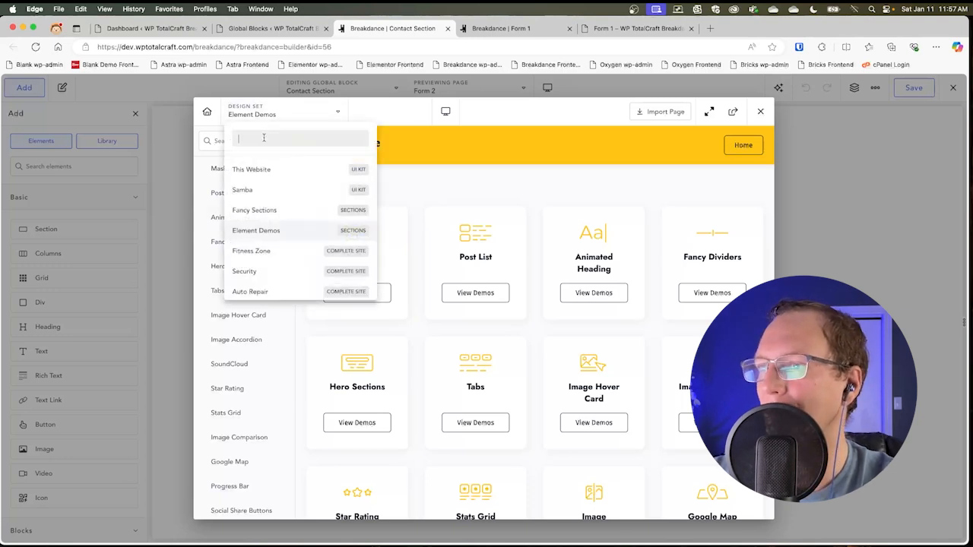
click(256, 230)
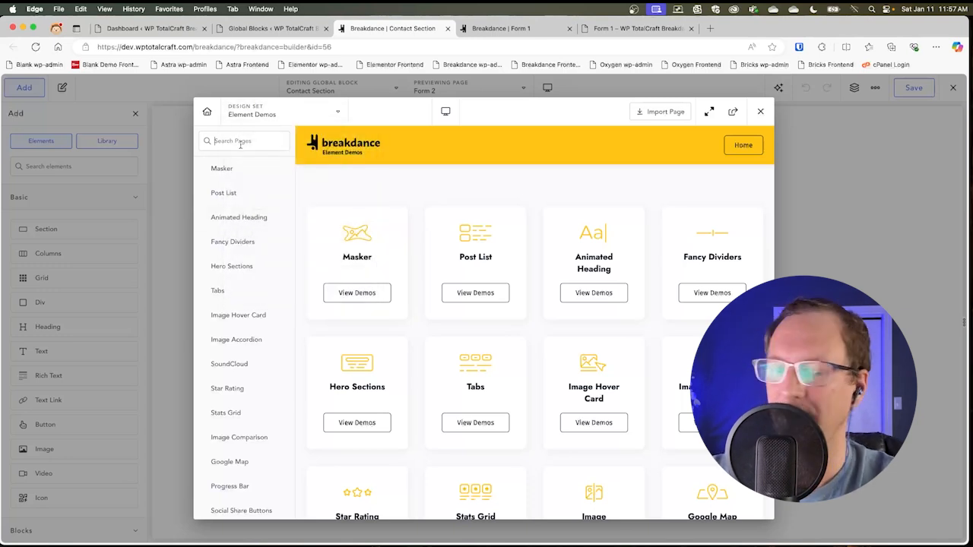
text(cont)
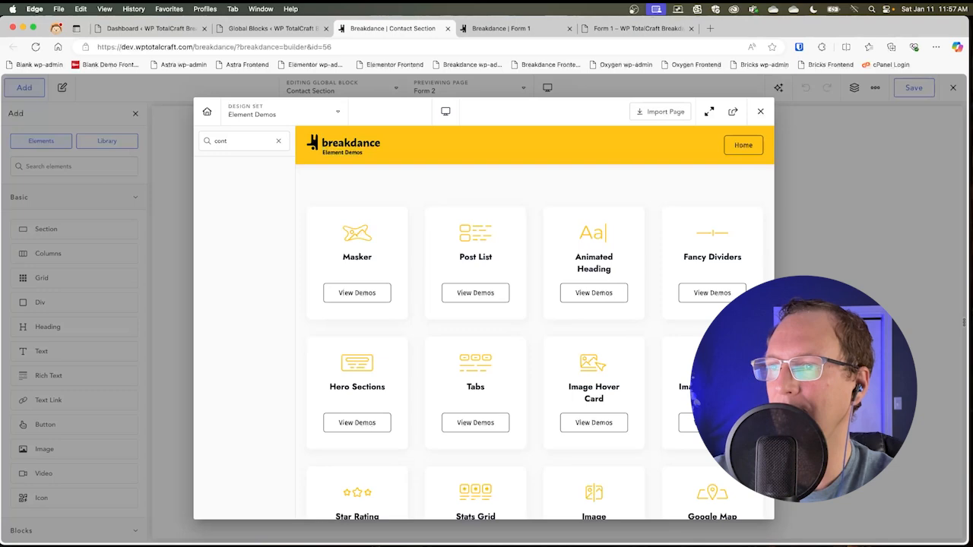
text(for)
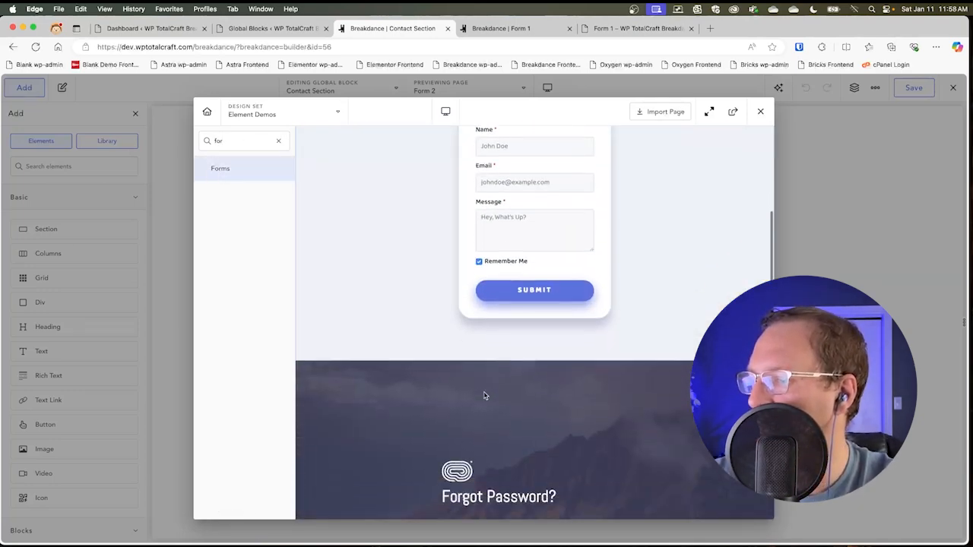
scroll(down, 3)
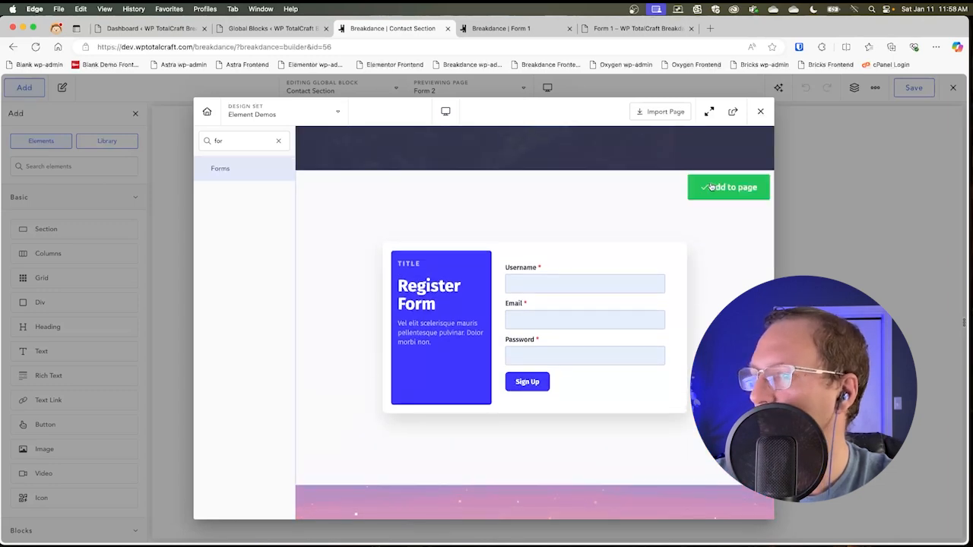
click(728, 187)
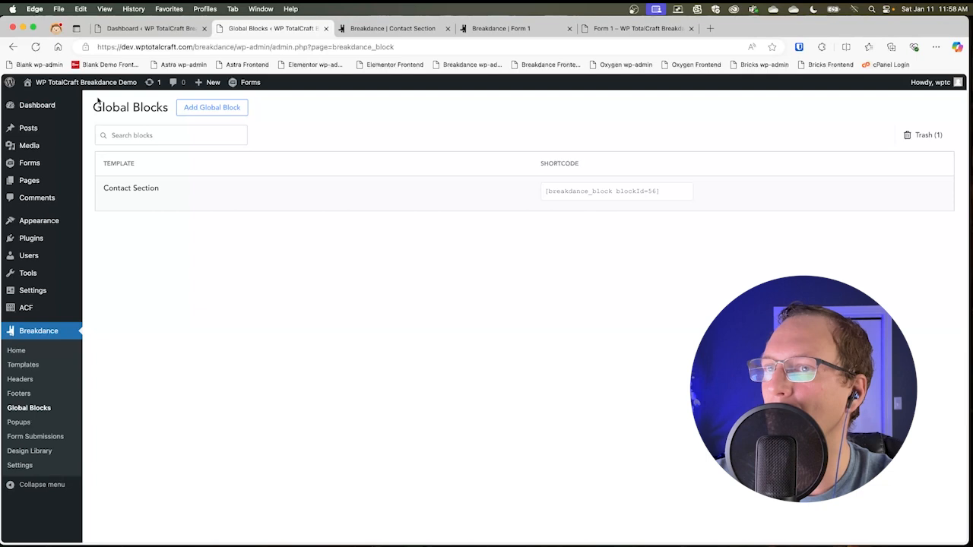
click(131, 187)
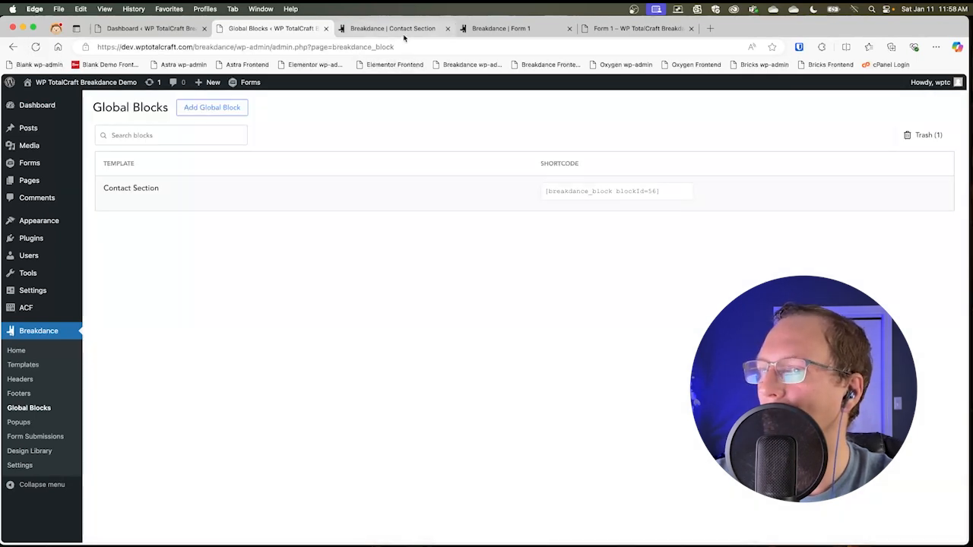
click(393, 28)
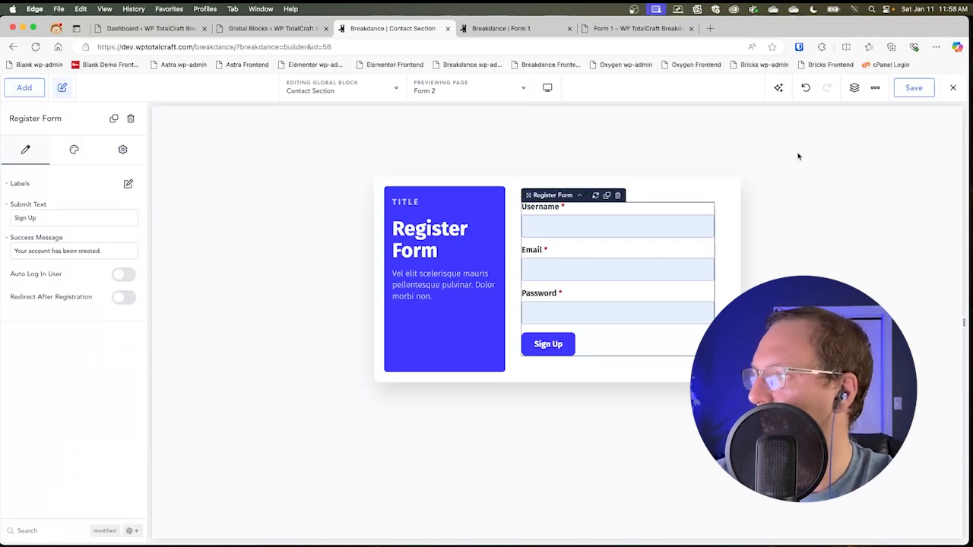
- Replace the register form with a Form Builder Name/Email/Message form and save the block
click(853, 87)
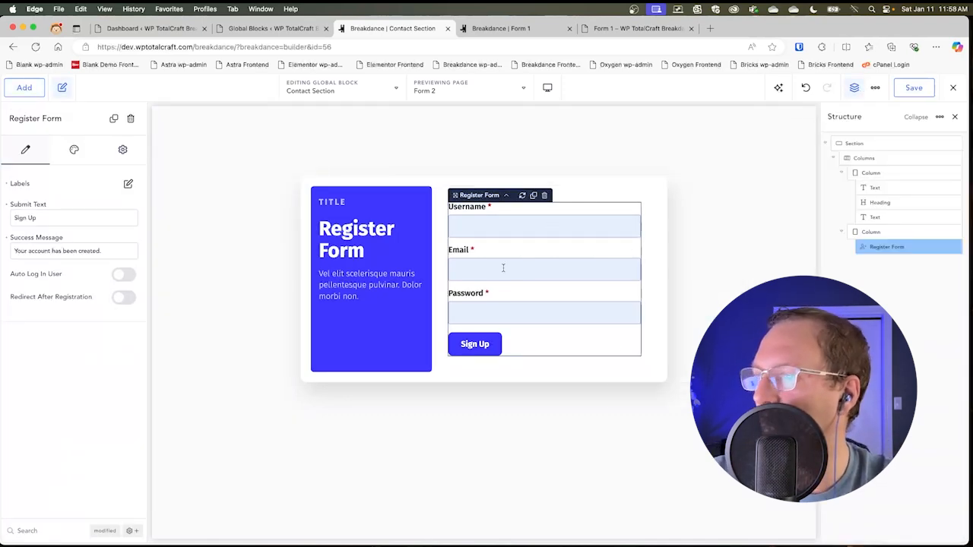
click(474, 343)
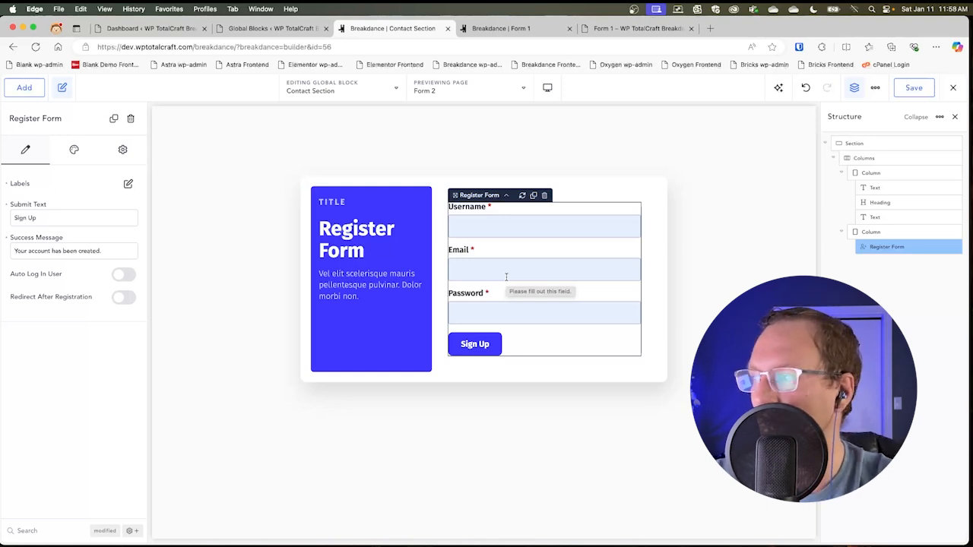
mouse_move(429, 255)
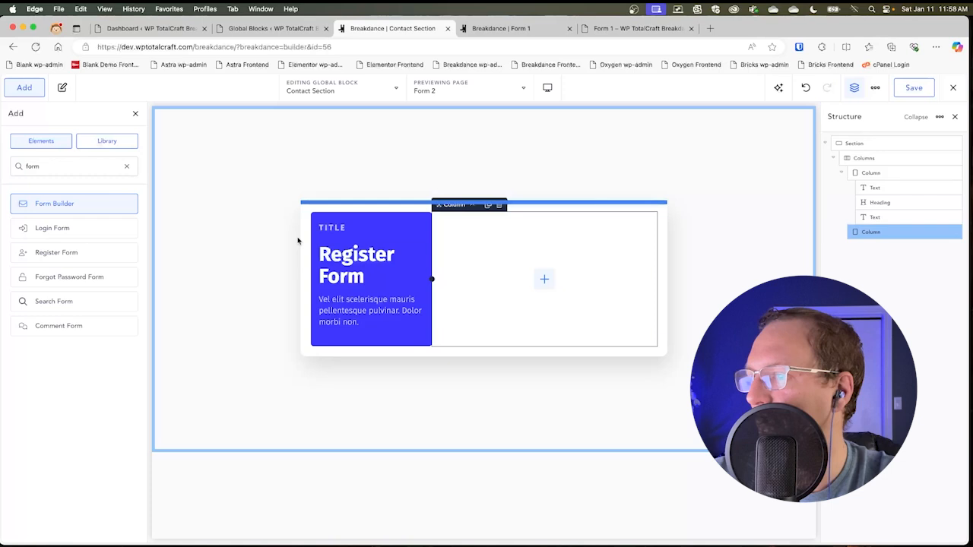
click(54, 202)
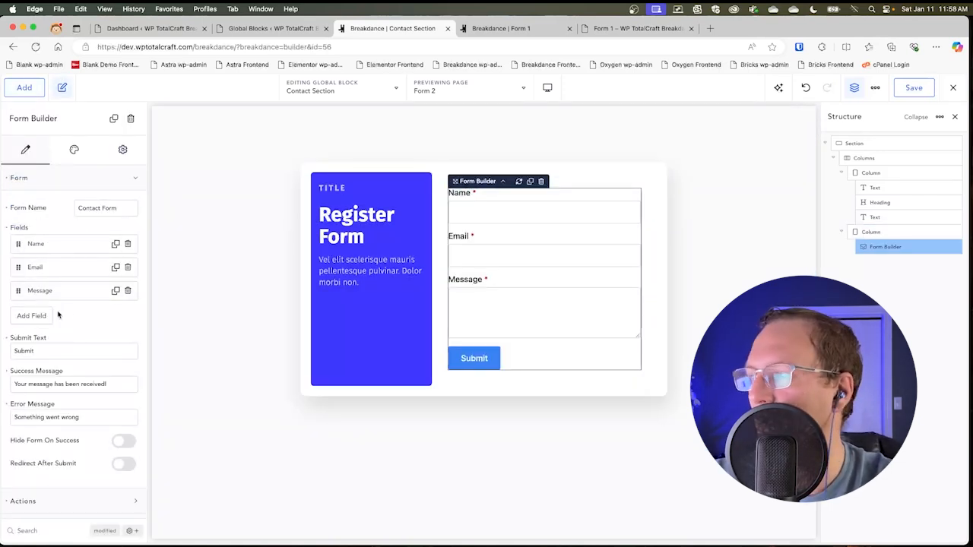
click(913, 87)
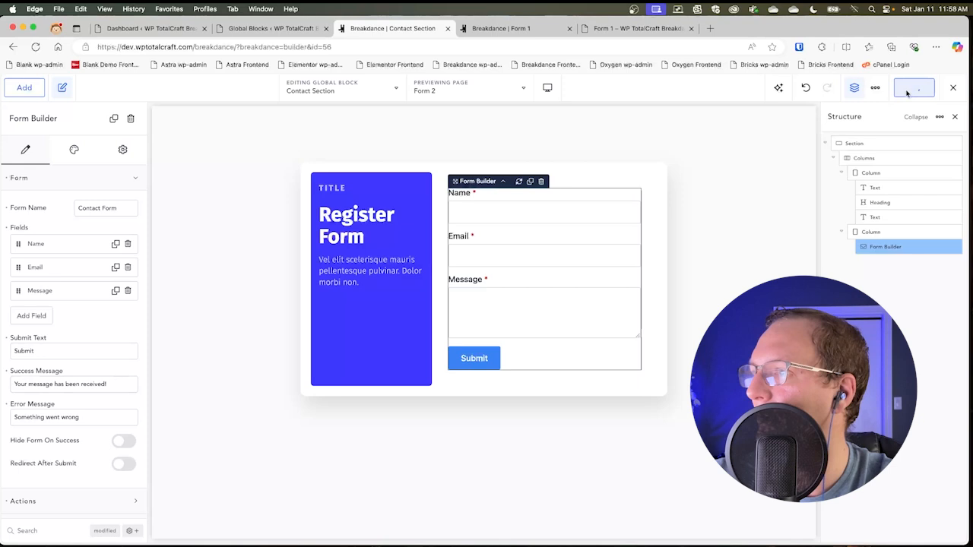
click(502, 28)
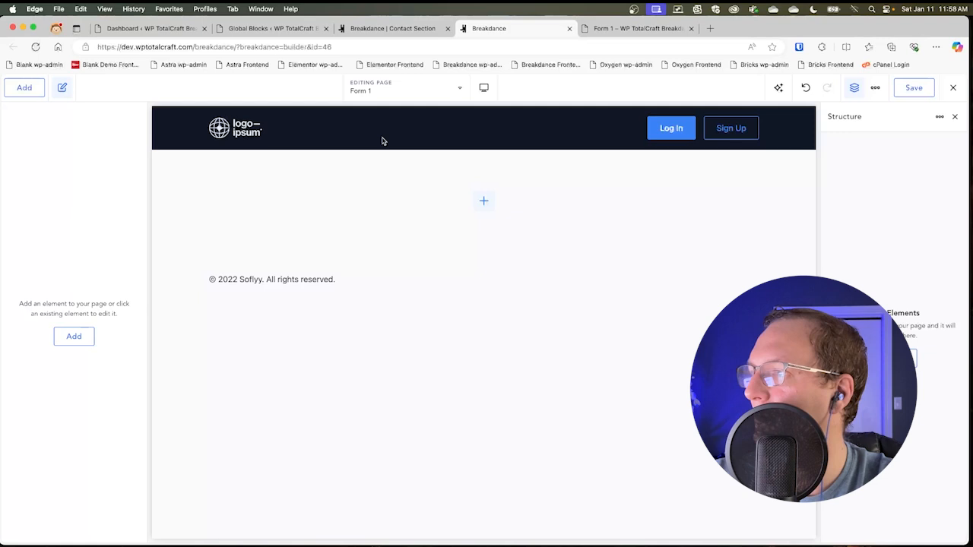
- Add a Global Block element to Form 1 set to the Contact Section block
click(954, 117)
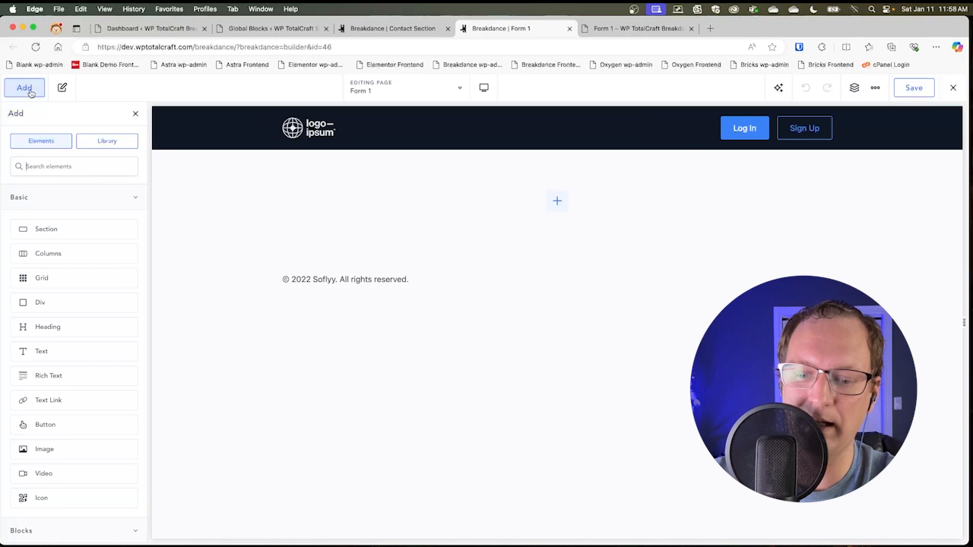
text(gl)
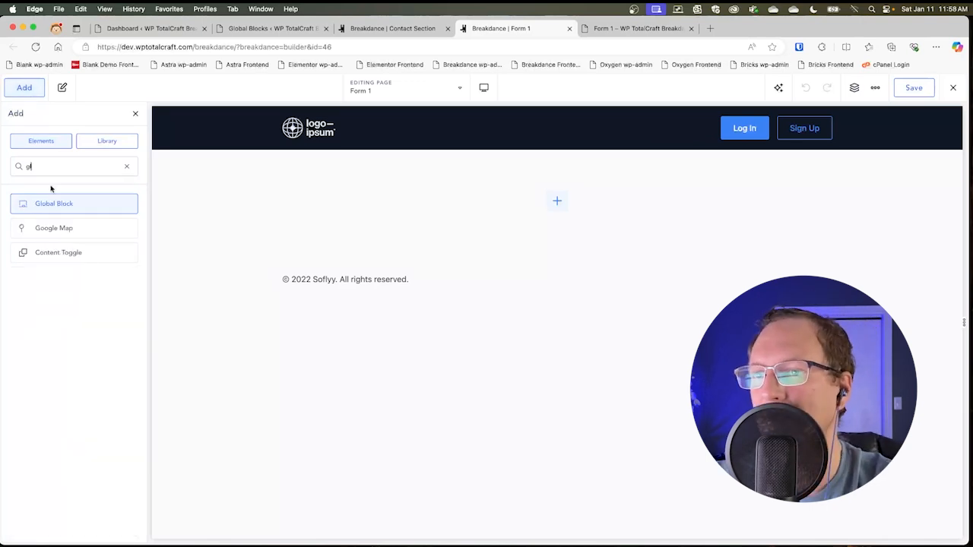
click(54, 203)
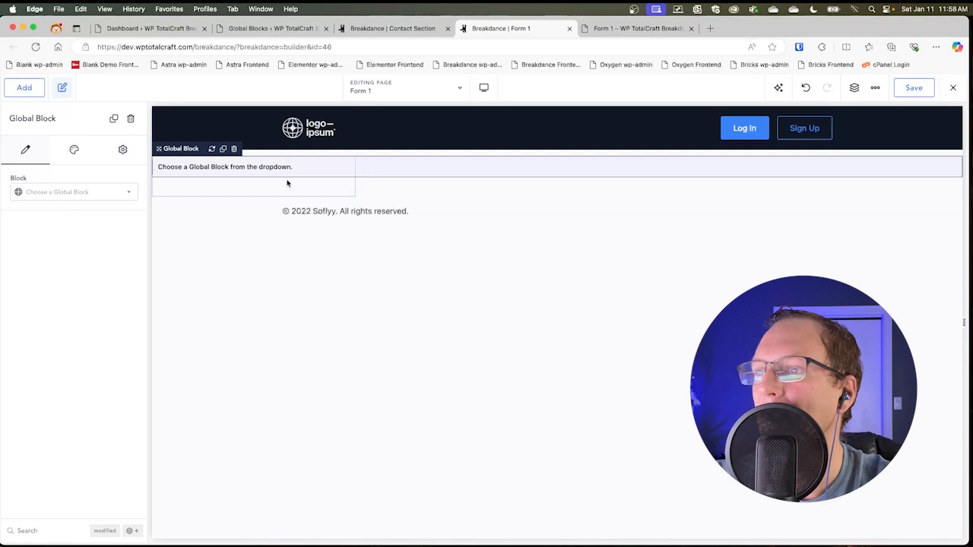
click(74, 191)
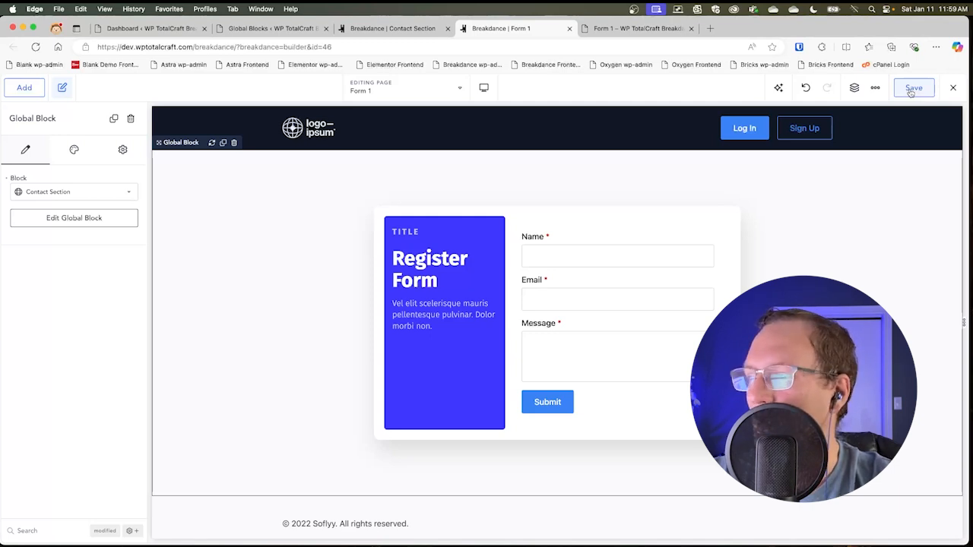
- Save Form 1, return to the admin and open the All Pages list showing Form 1 and Form 2
click(913, 87)
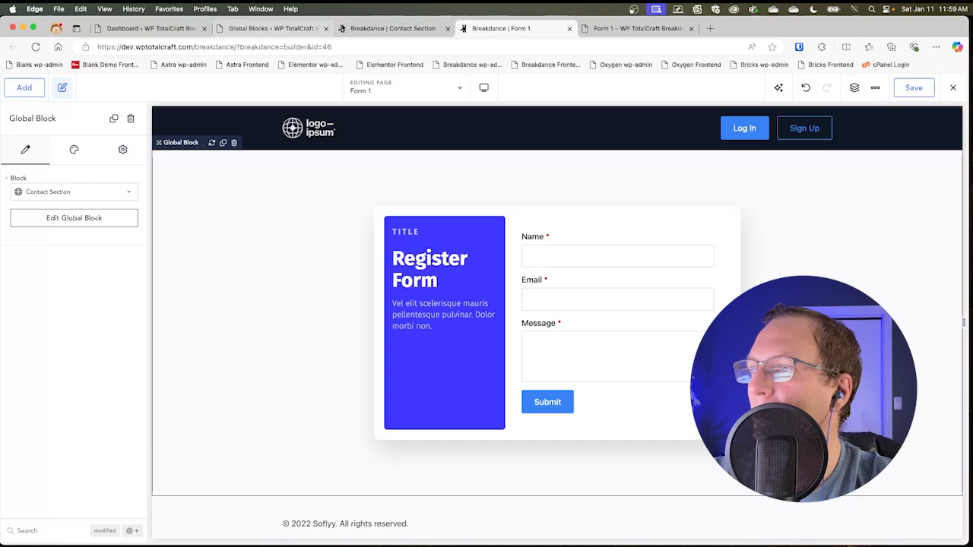
click(270, 28)
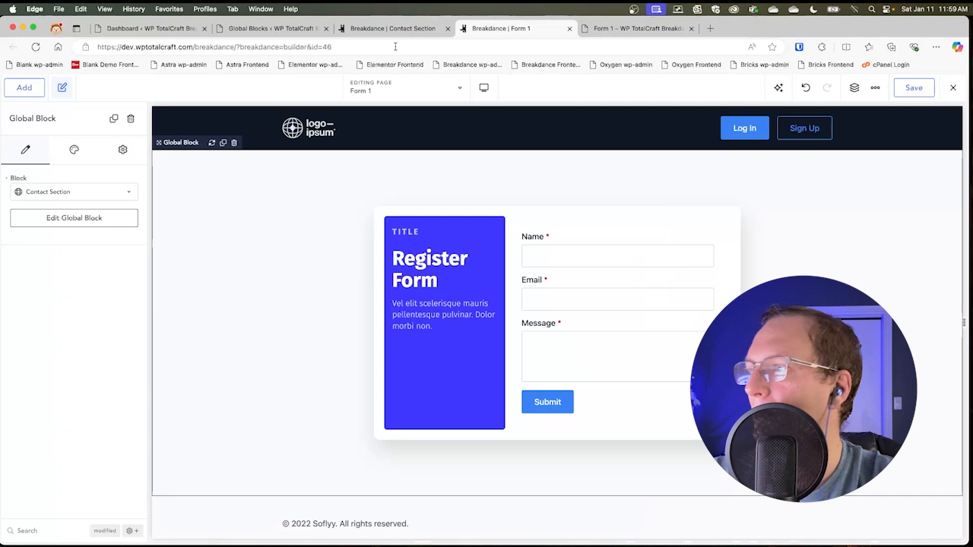
mouse_move(676, 307)
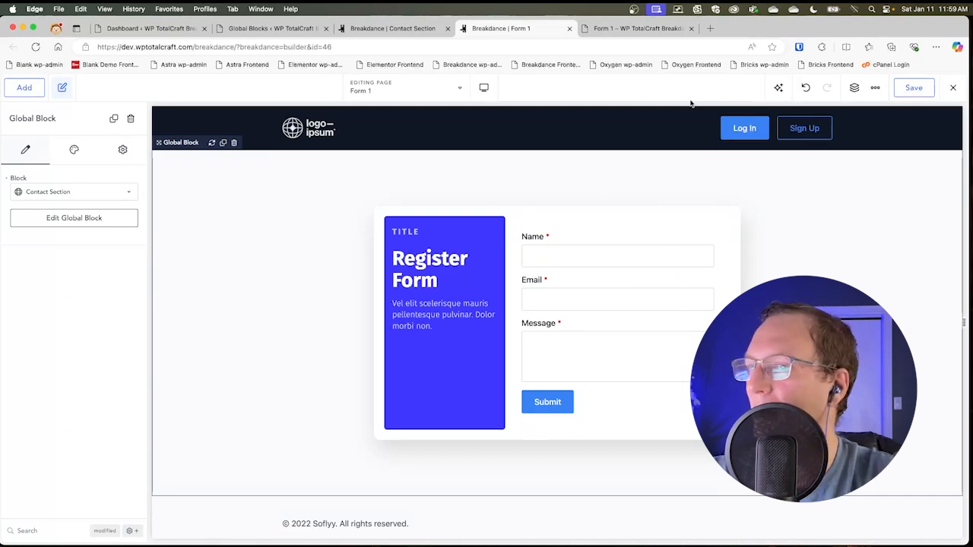
click(270, 28)
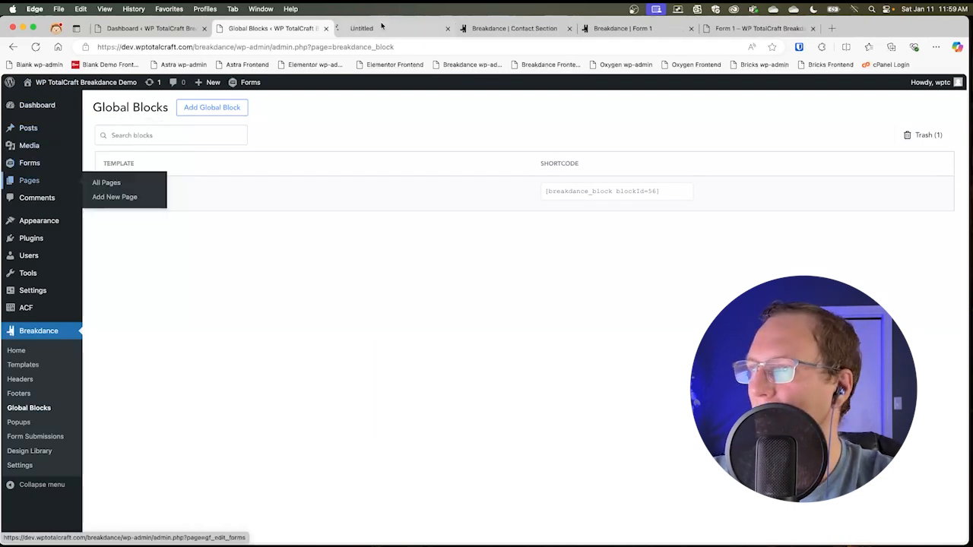
click(106, 182)
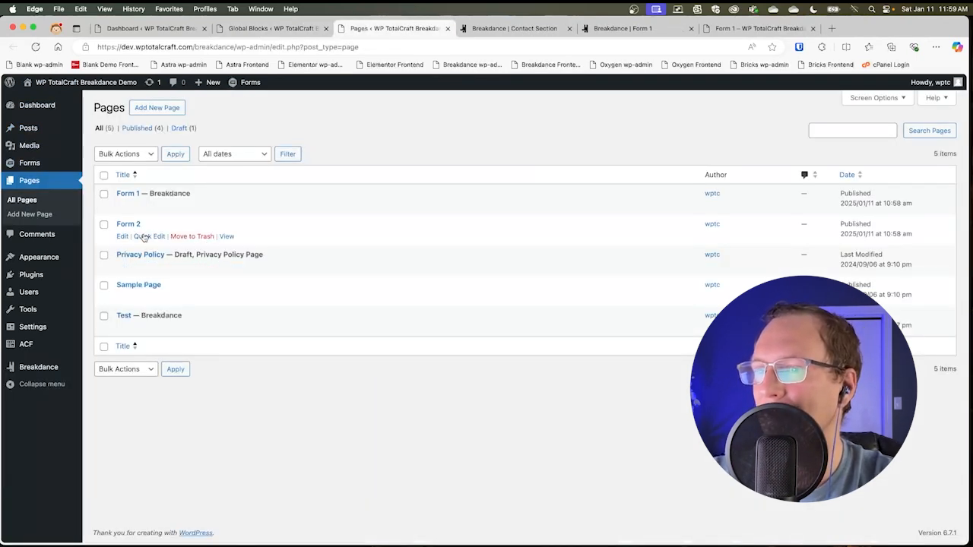
- Open Form 2's editor and add a Phone Number field labelled Phone to the Contact Section form
click(122, 236)
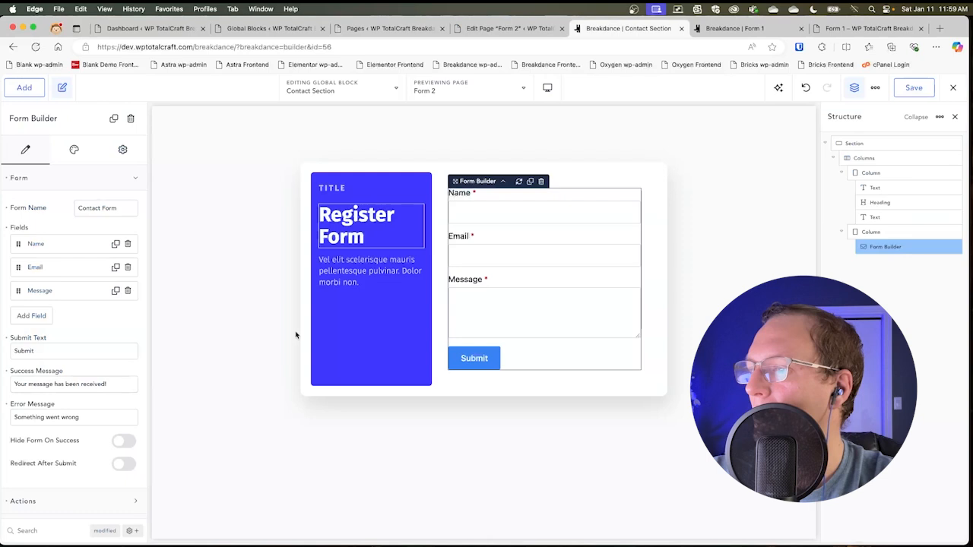
click(544, 312)
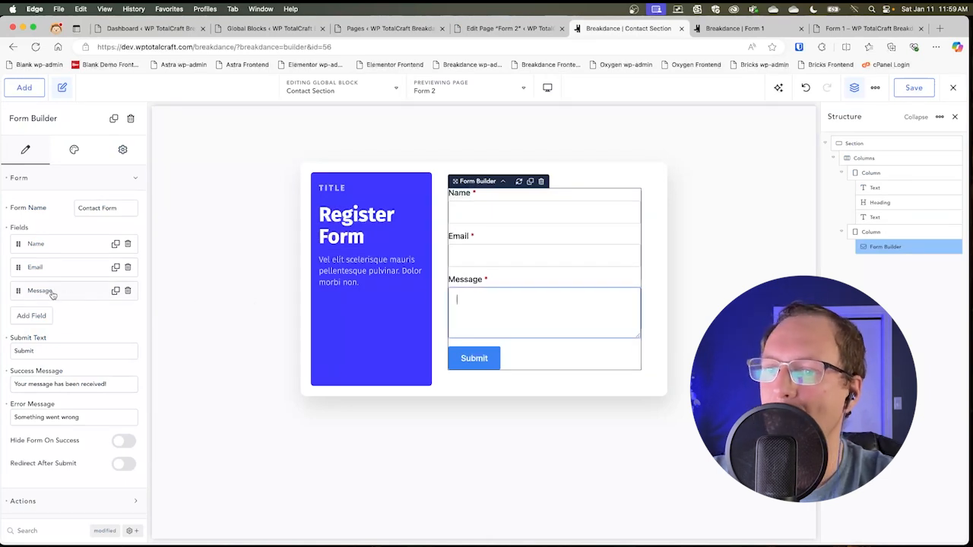
click(31, 315)
text(Ph)
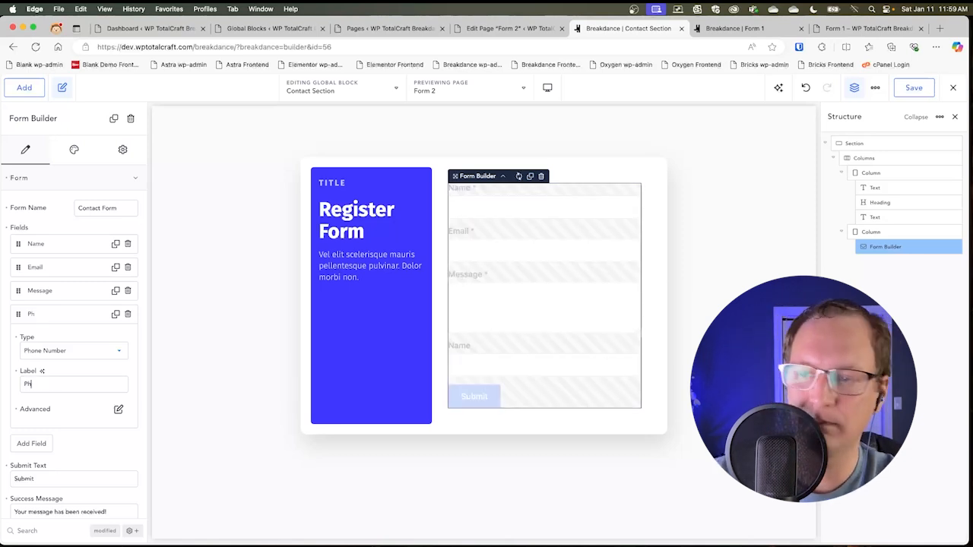
text(ome)
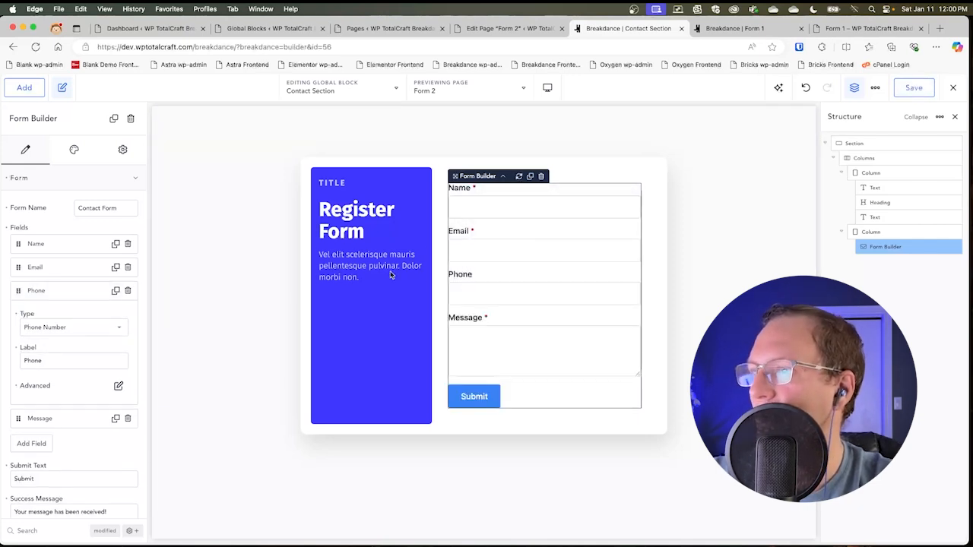
mouse_move(454, 15)
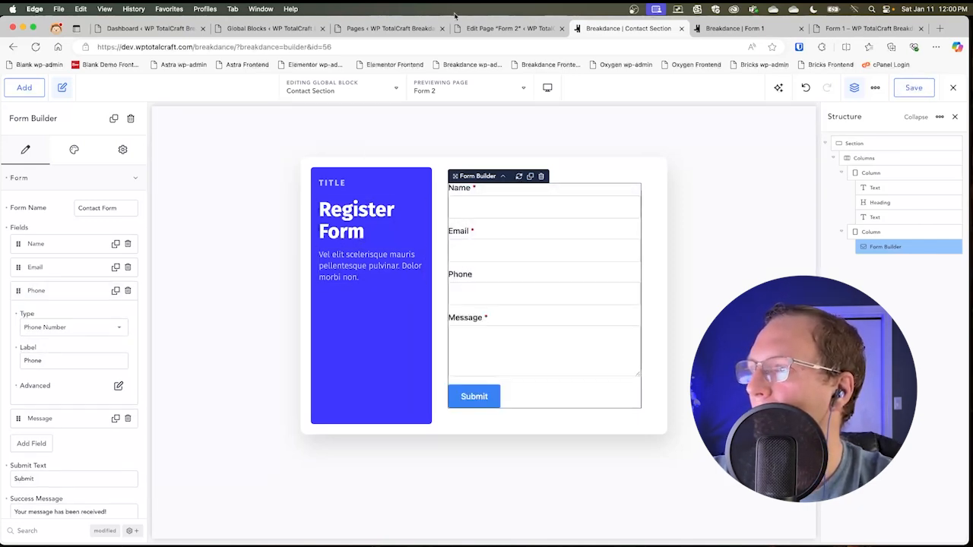
click(735, 28)
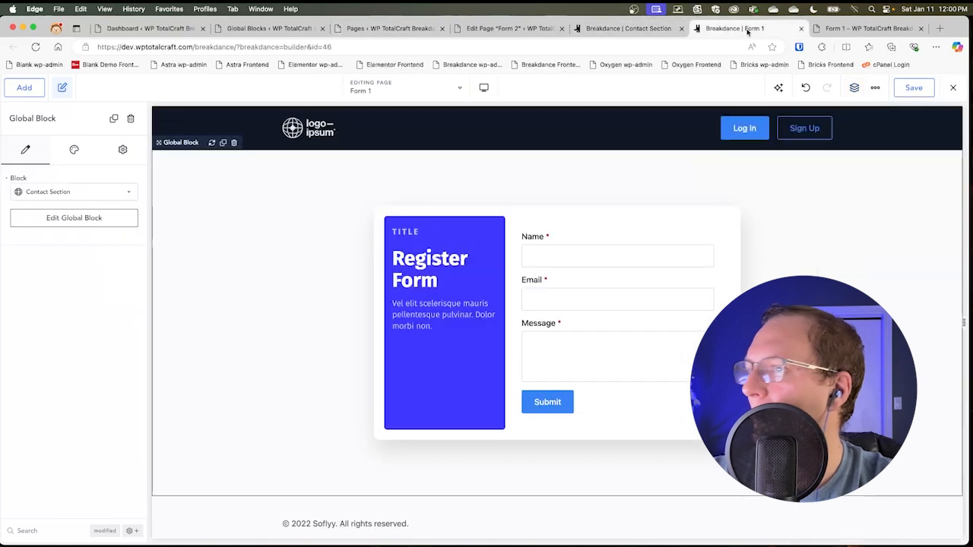
click(866, 29)
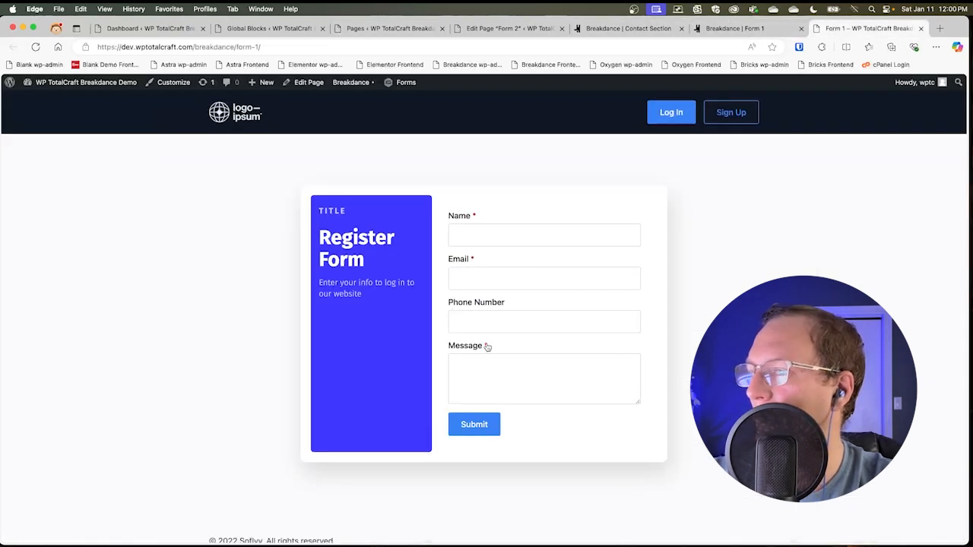
mouse_move(680, 173)
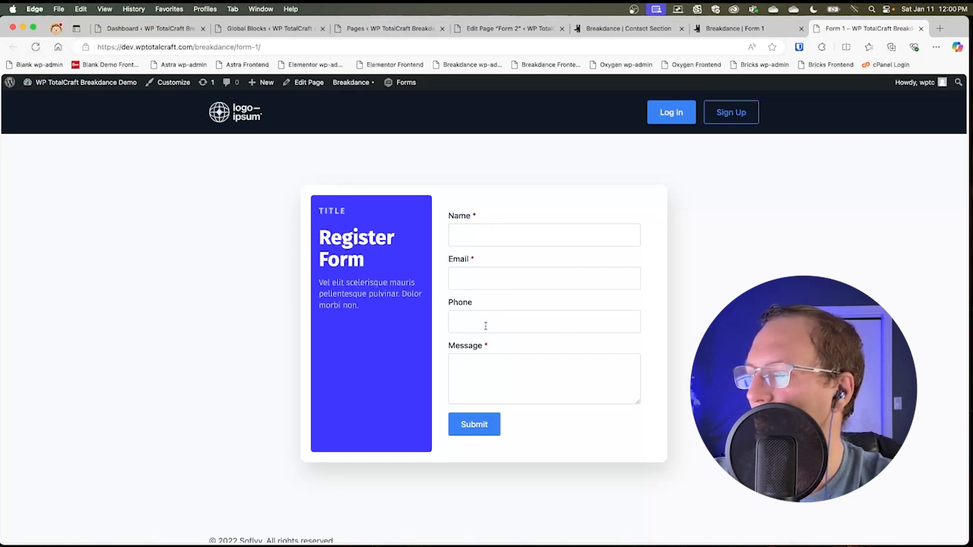
click(543, 322)
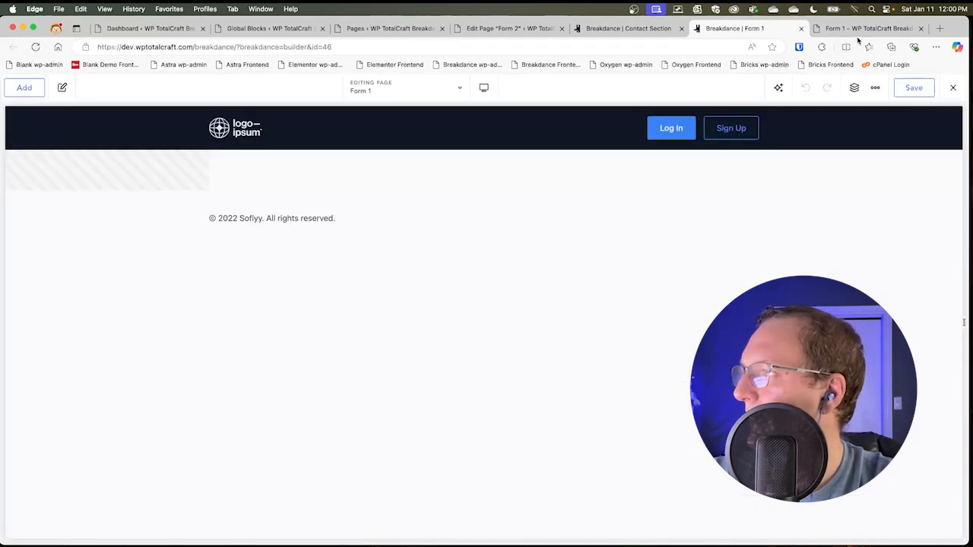
click(867, 28)
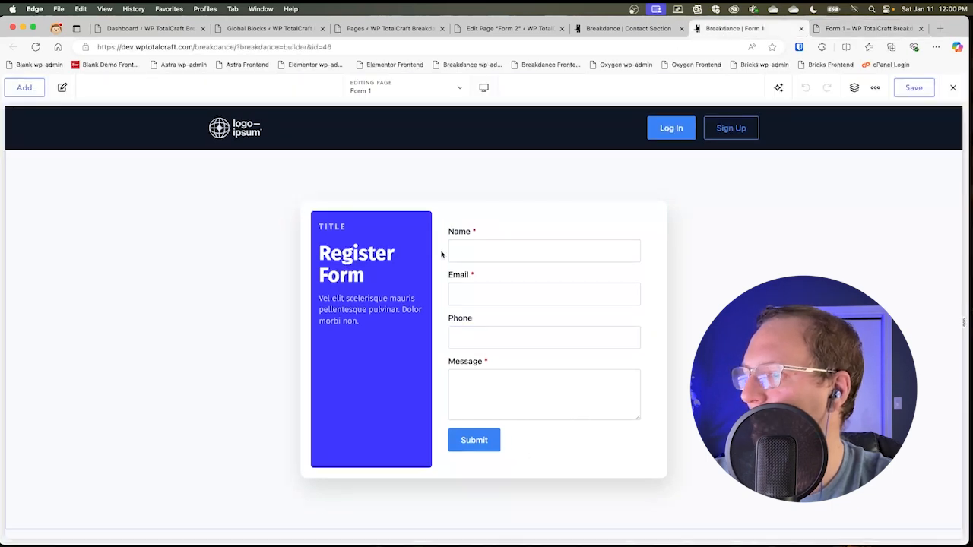
click(628, 28)
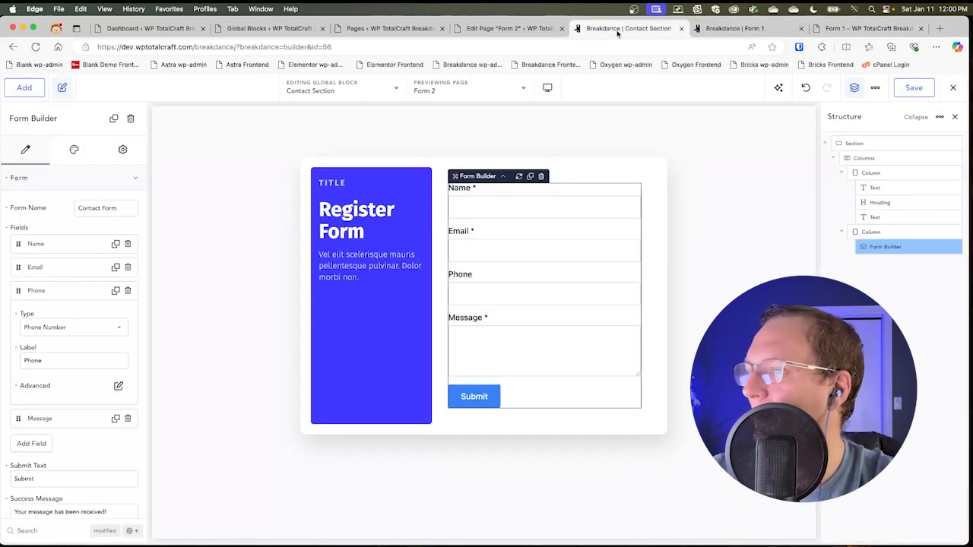
- Embed a Global Block element set to Contact Section in the Form 2 page
click(508, 28)
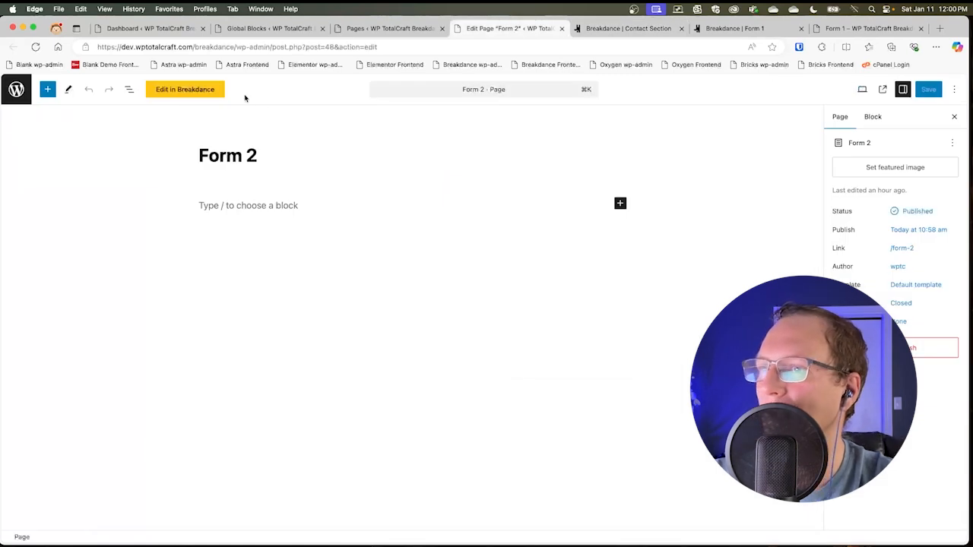
click(928, 89)
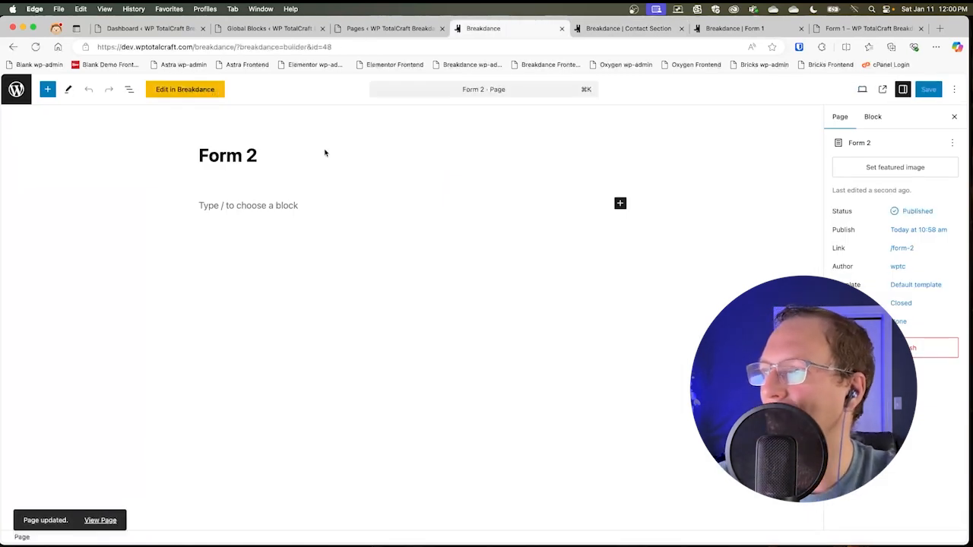
click(185, 89)
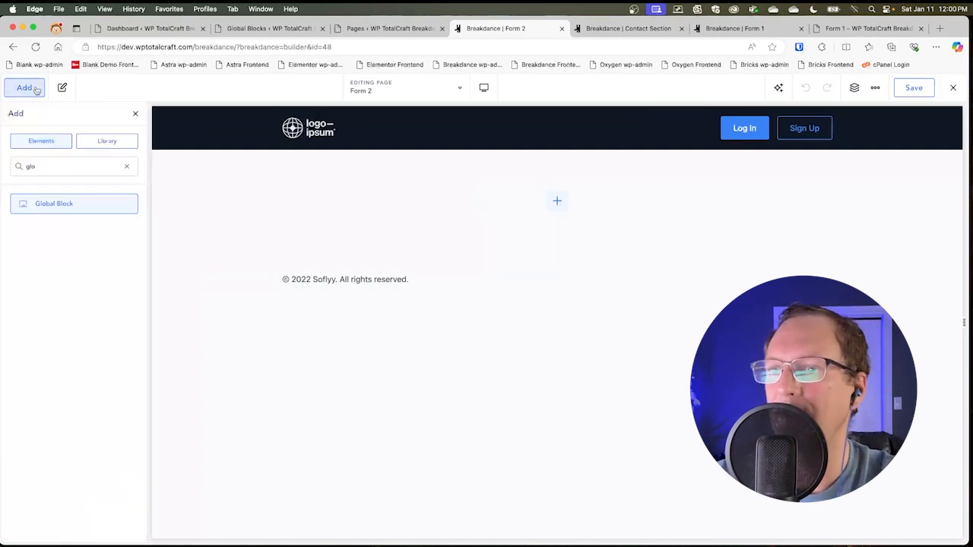
click(54, 203)
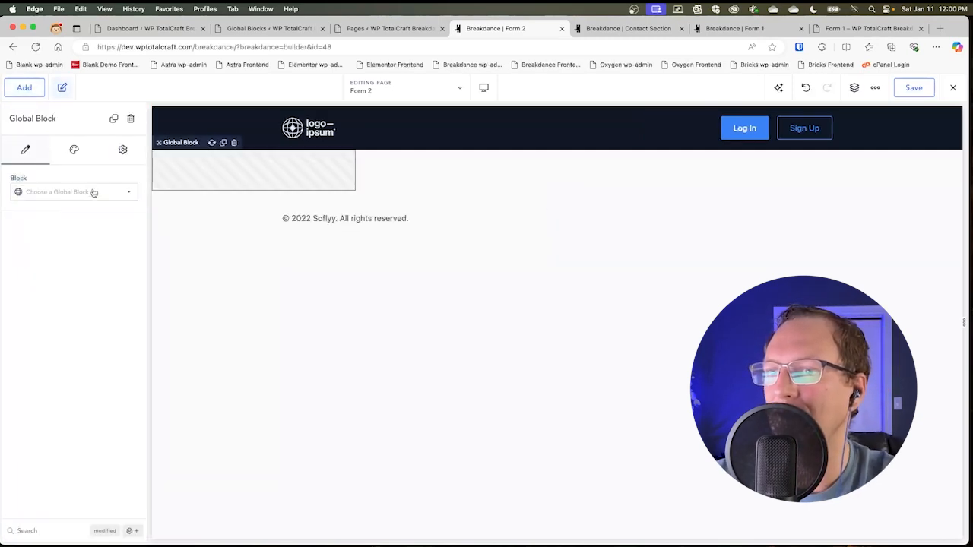
click(72, 192)
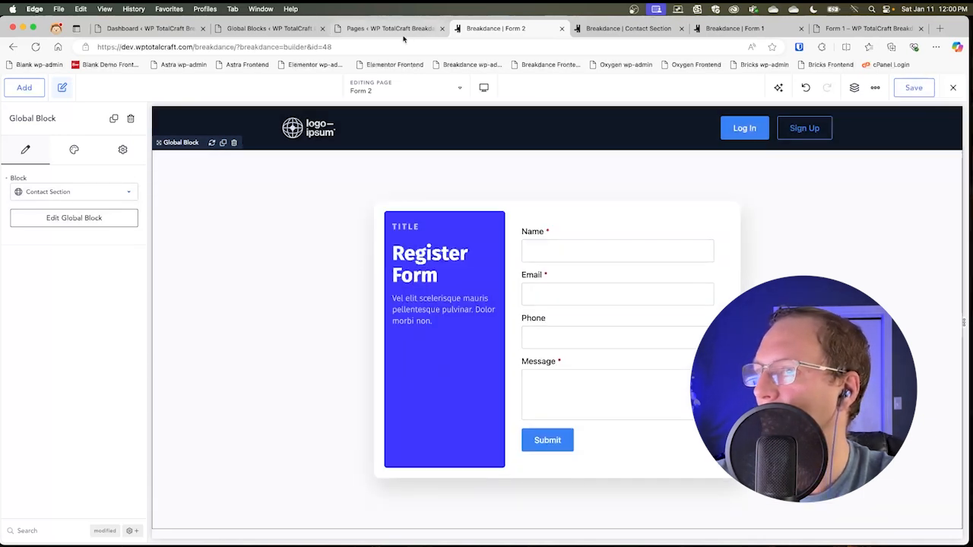
- Return to the Pages list and view the live Form 2 page
click(389, 28)
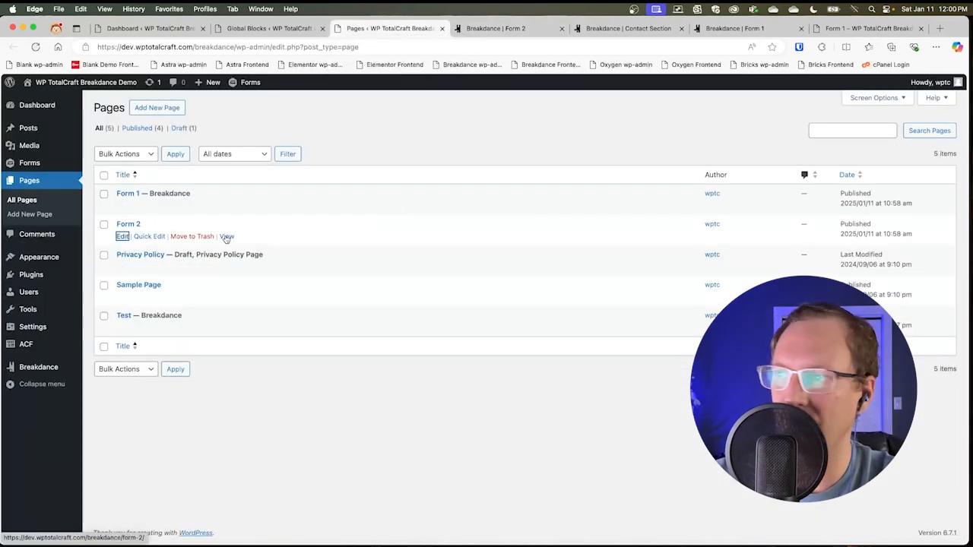
click(226, 237)
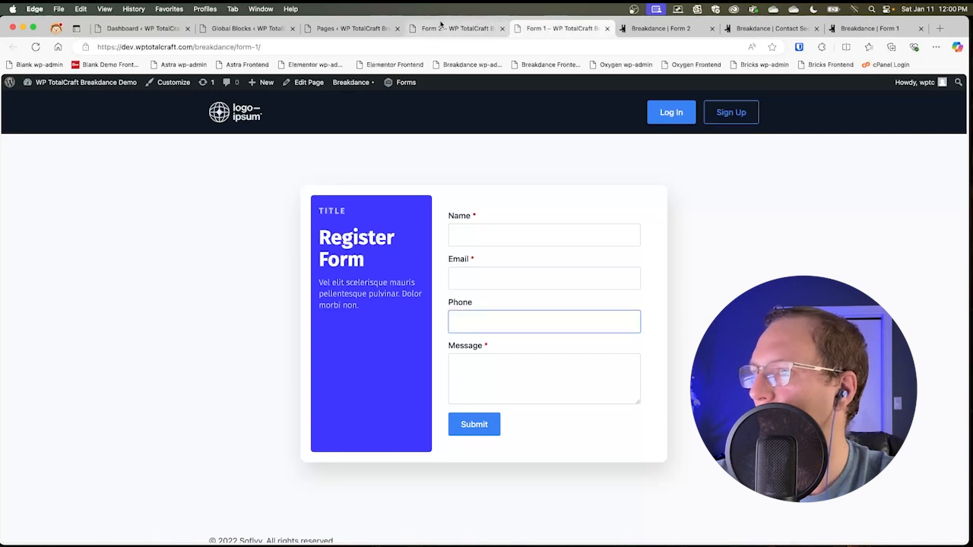
mouse_move(243, 28)
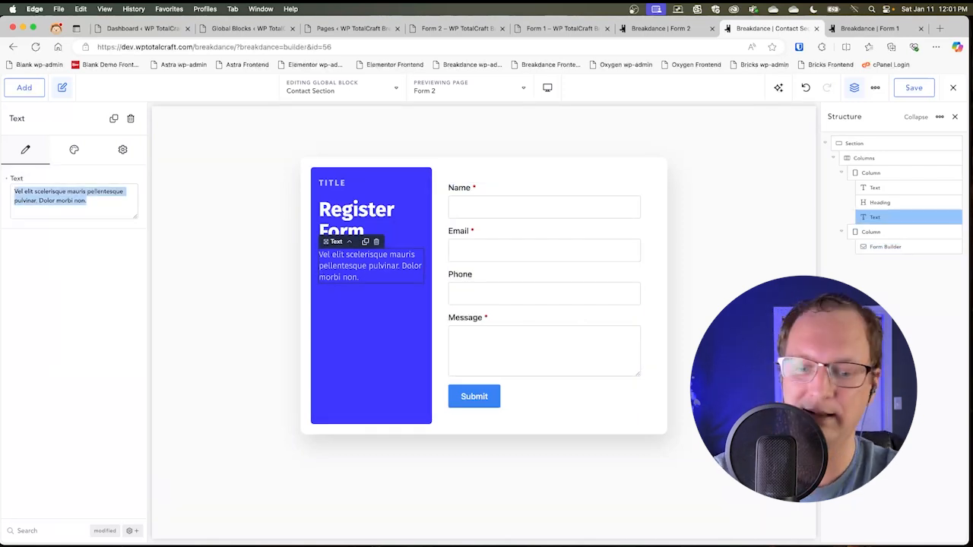
- Retype the text as "We're happy to help. Please reach out." and remove the form's Phone field
text(We're hap)
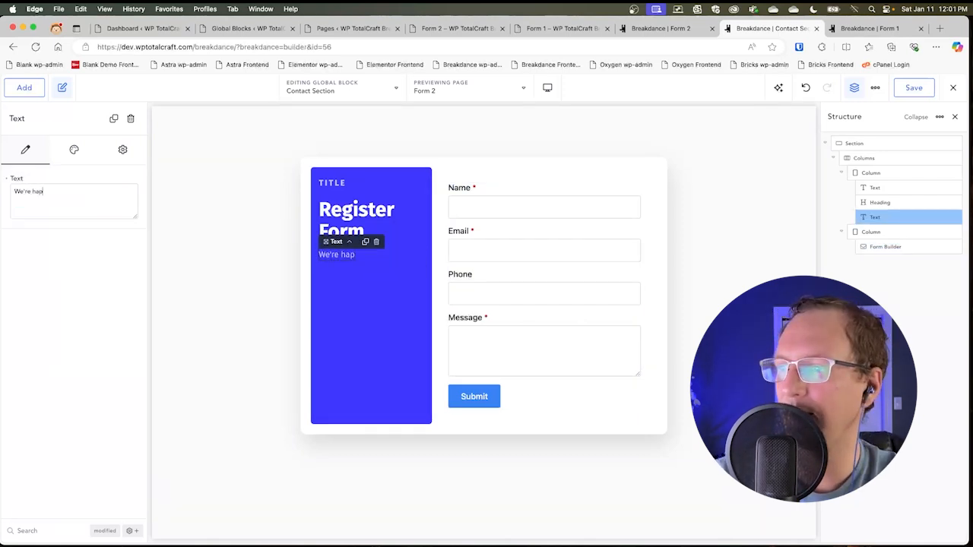
text(py to help. Please reach out.)
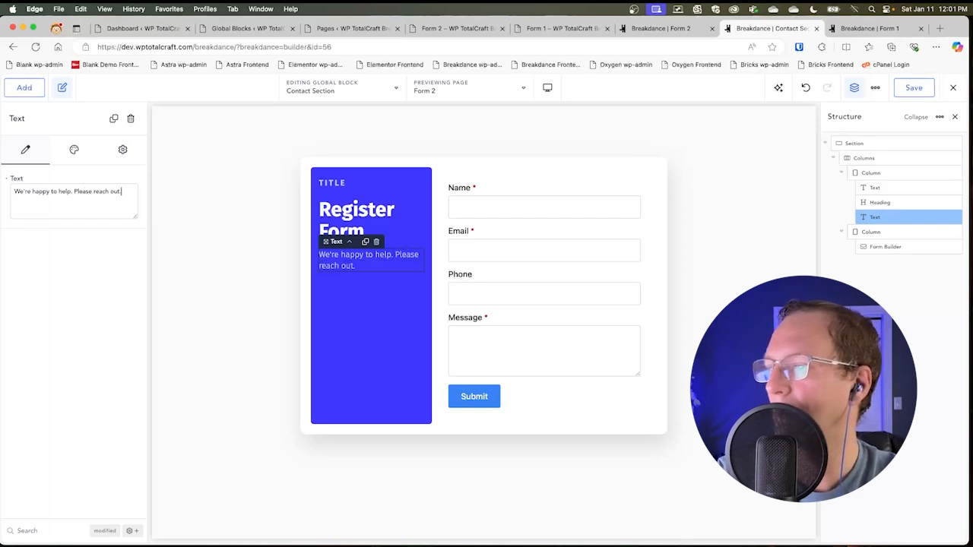
click(885, 246)
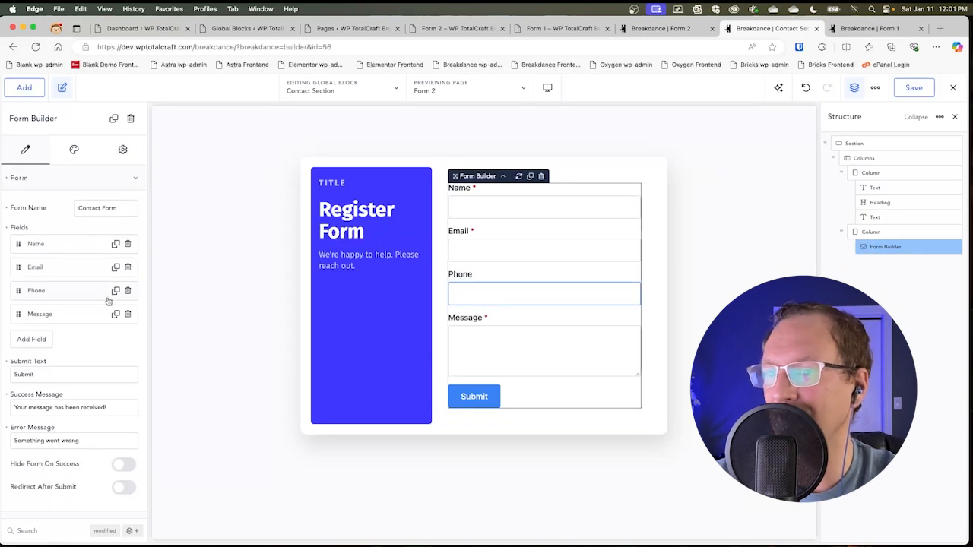
click(127, 291)
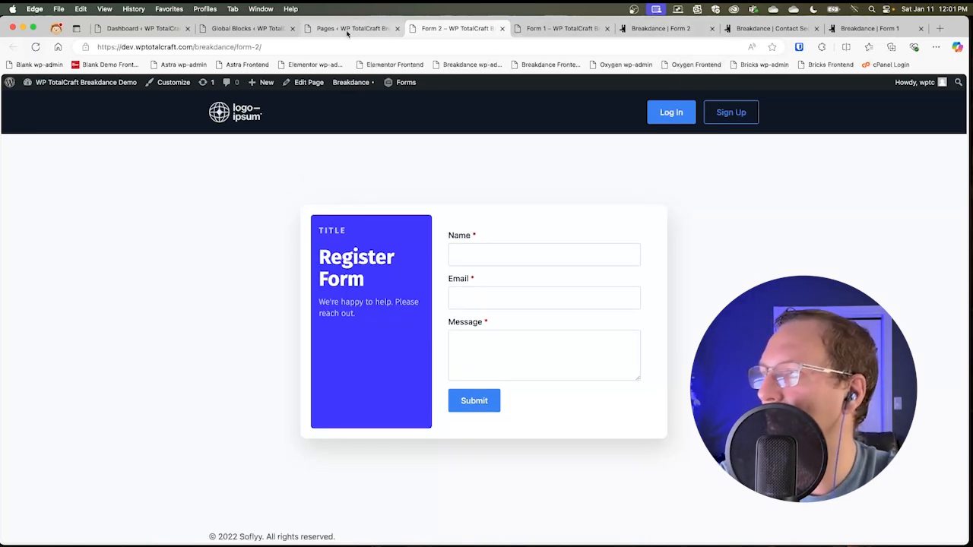
- Deactivate Gravity Forms from the Installed Plugins list in WordPress admin
click(247, 28)
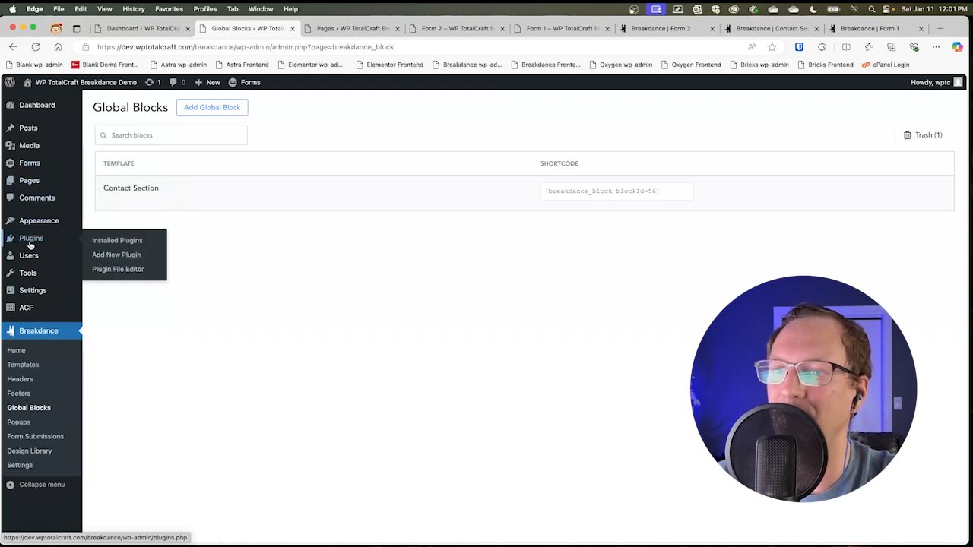
click(117, 240)
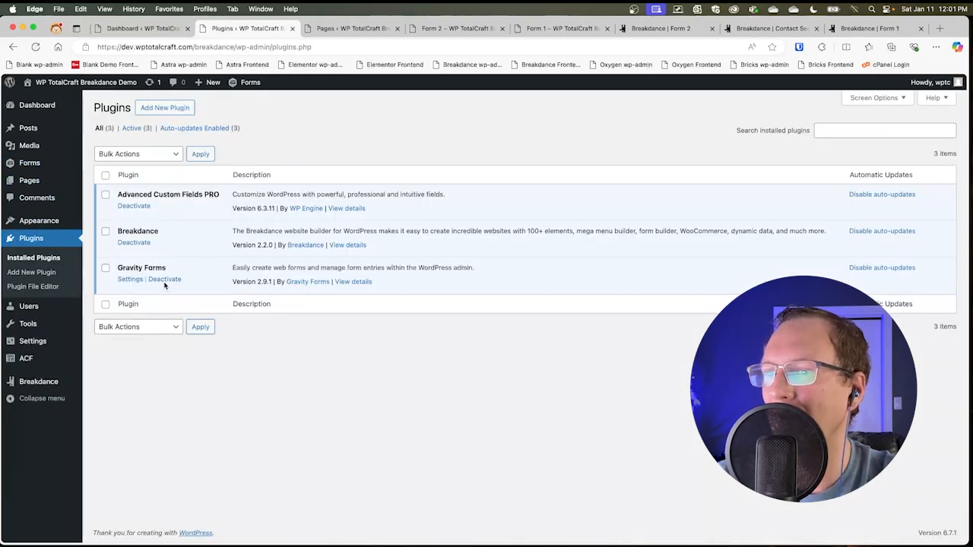
click(164, 278)
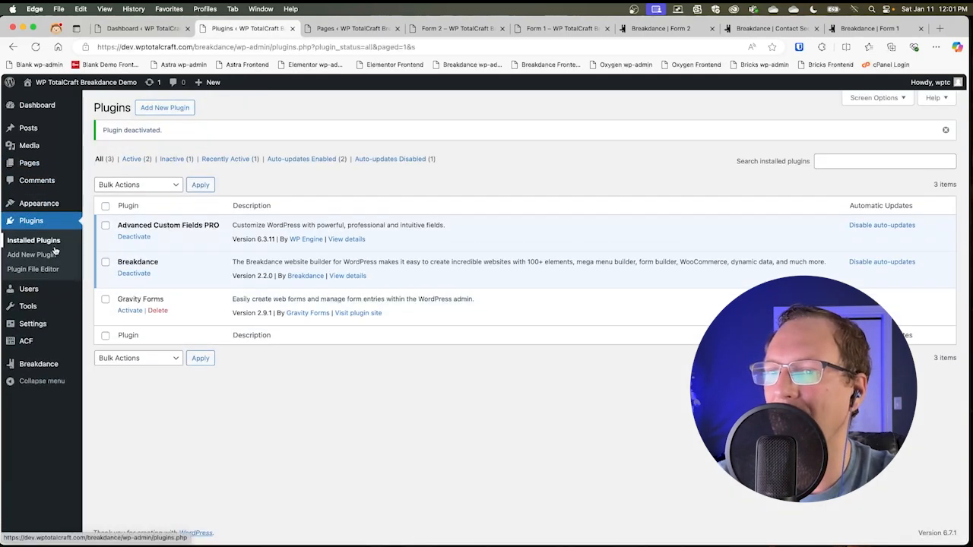